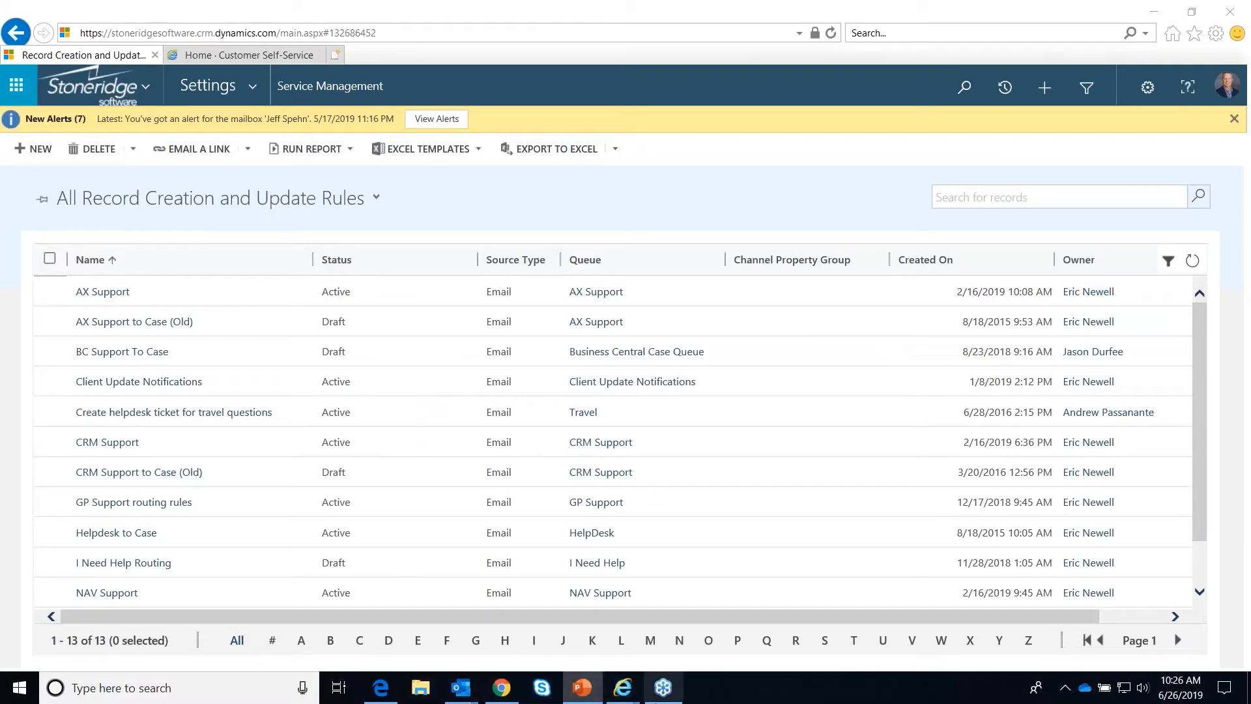
pyautogui.moveTo(622, 687)
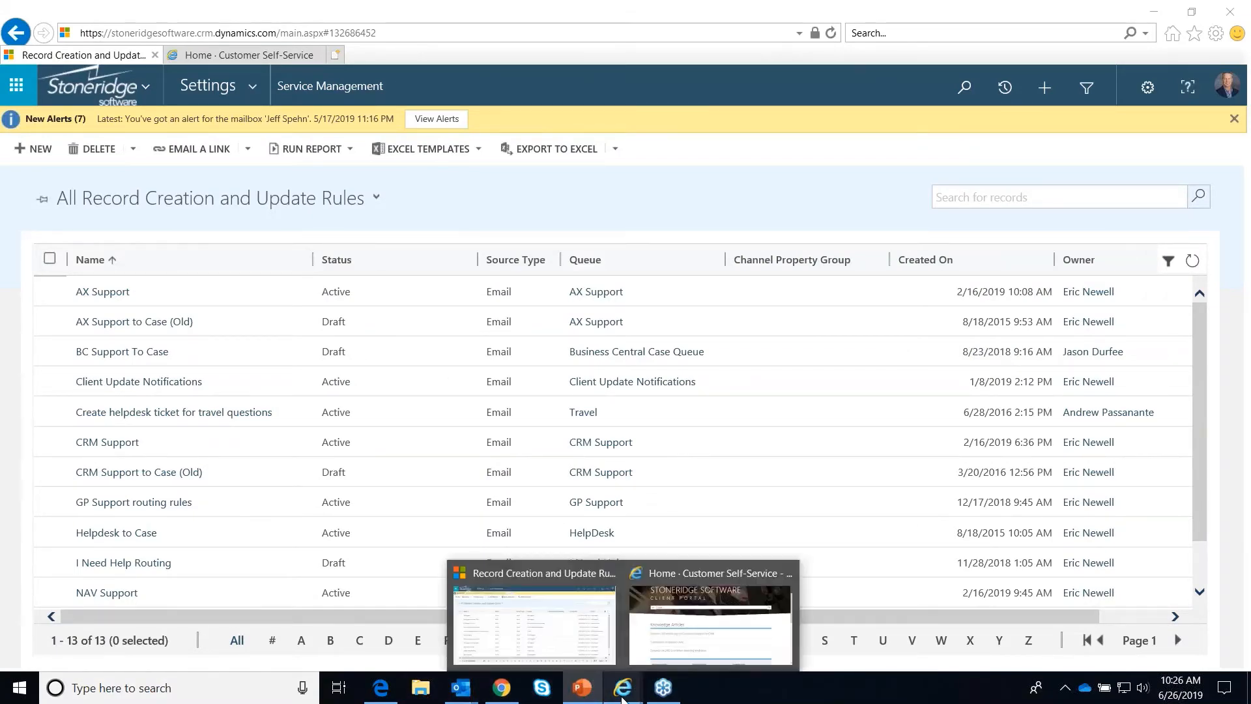
# - Navigate from Service Management to the list of all service level agreements for cases
pyautogui.click(533, 618)
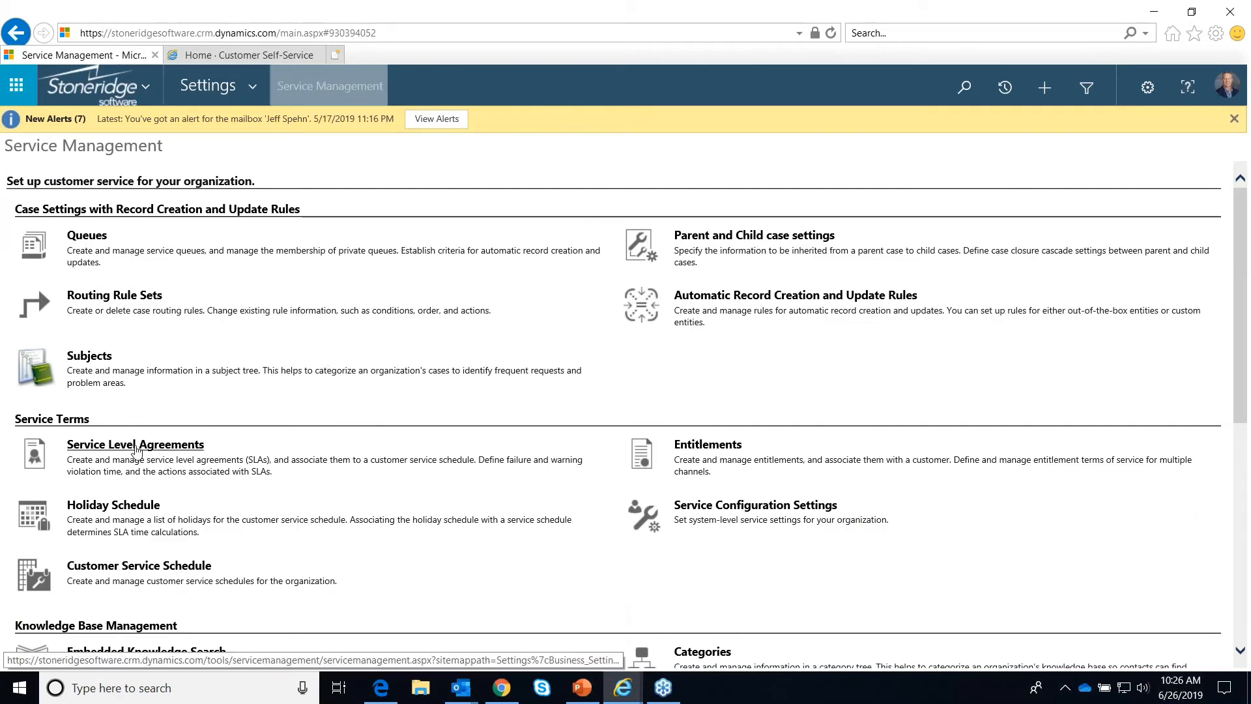
pyautogui.click(135, 445)
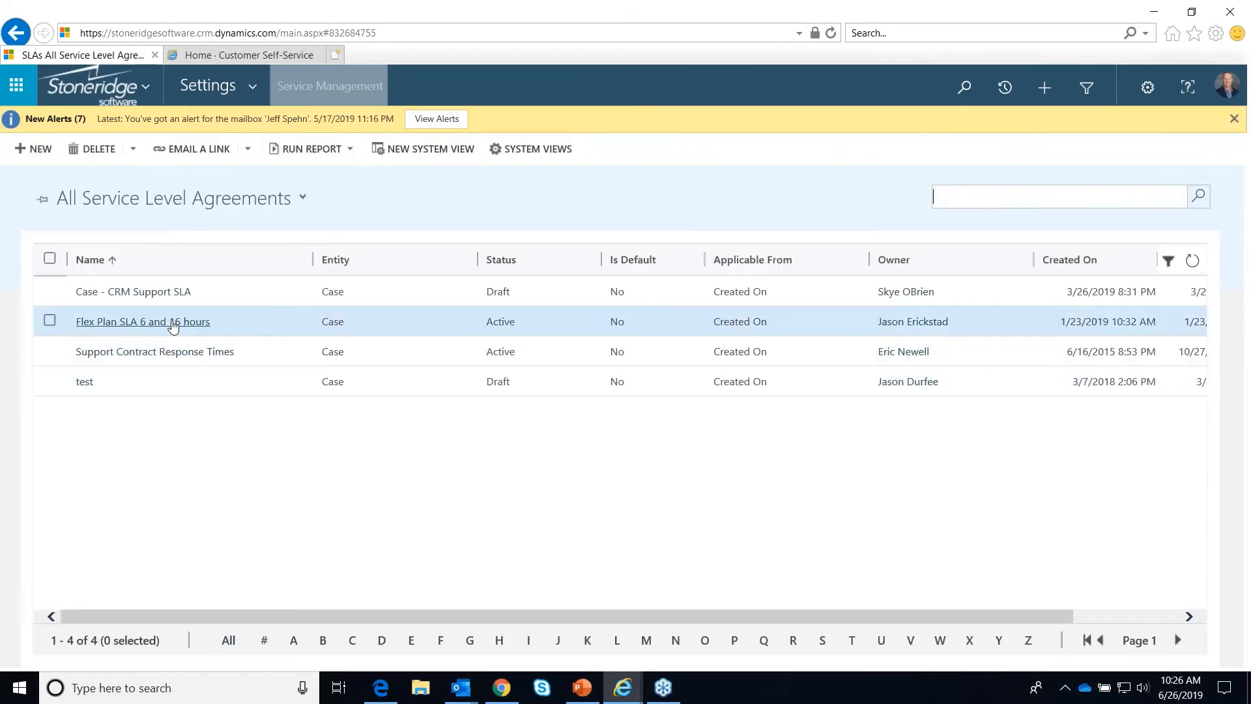
# - Open the Flex Plan SLA 6 and 16 hours record and bring its SLA Details grid into view
pyautogui.click(142, 321)
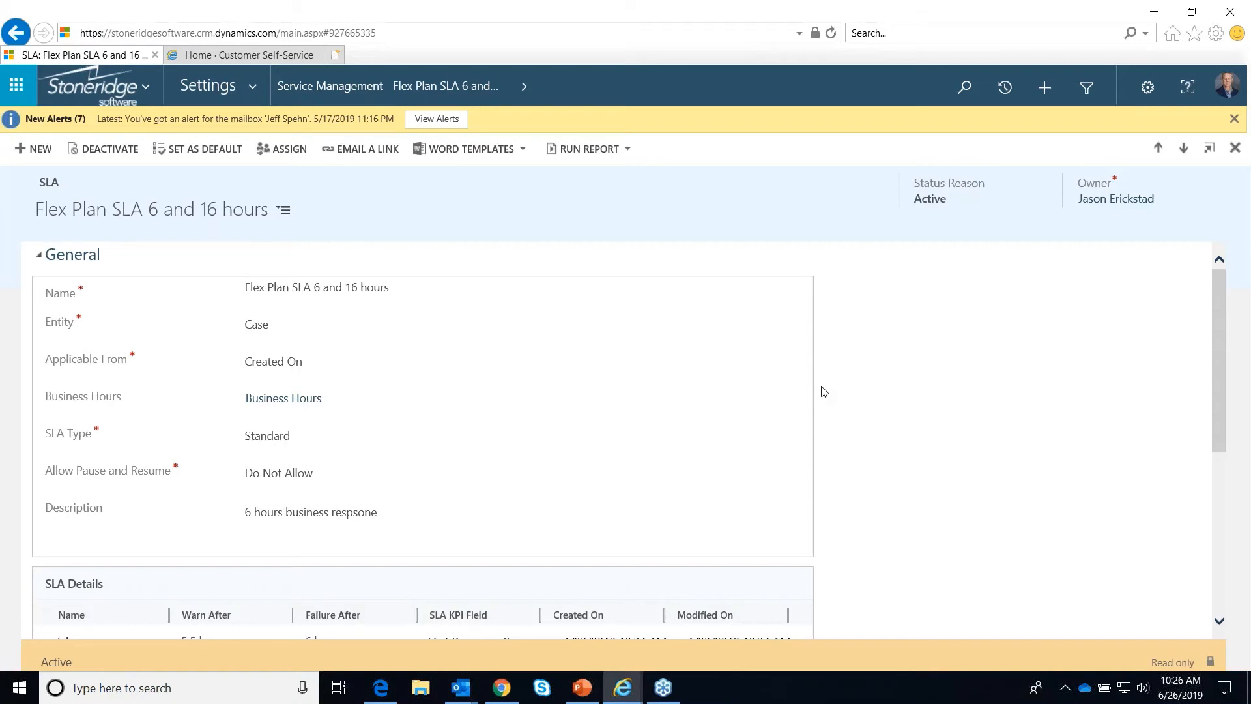
pyautogui.scroll(-3)
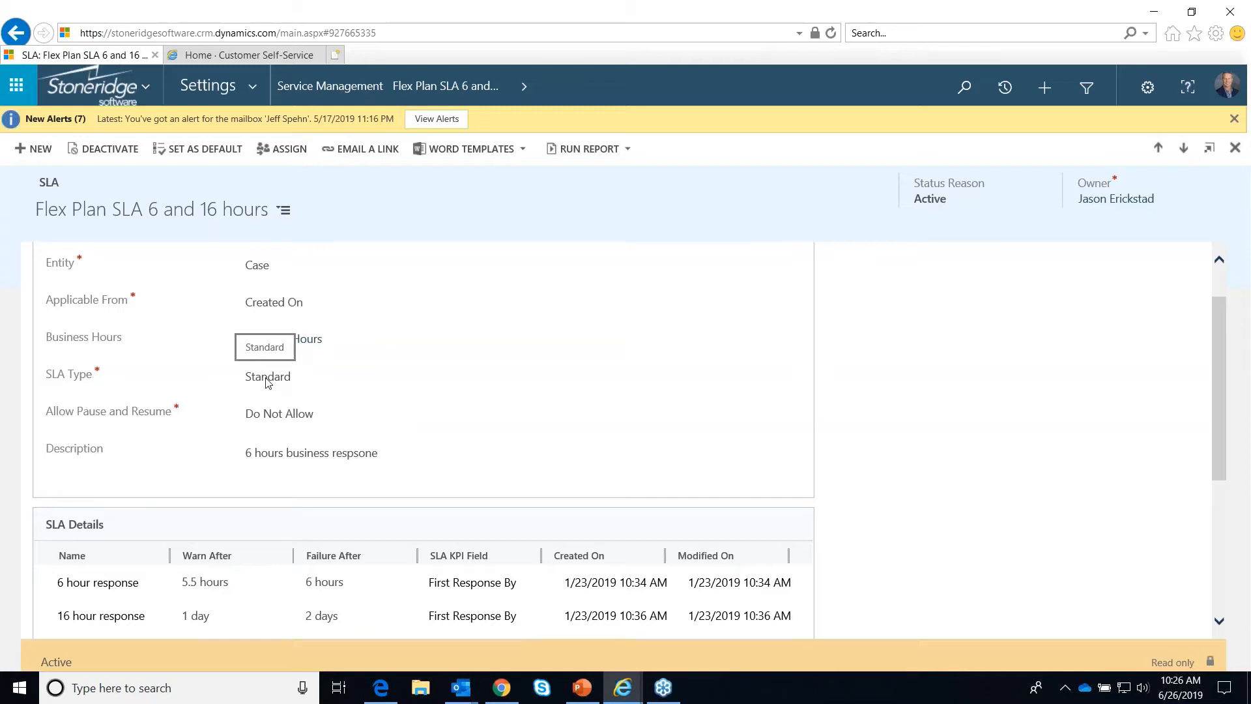
pyautogui.moveTo(274, 403)
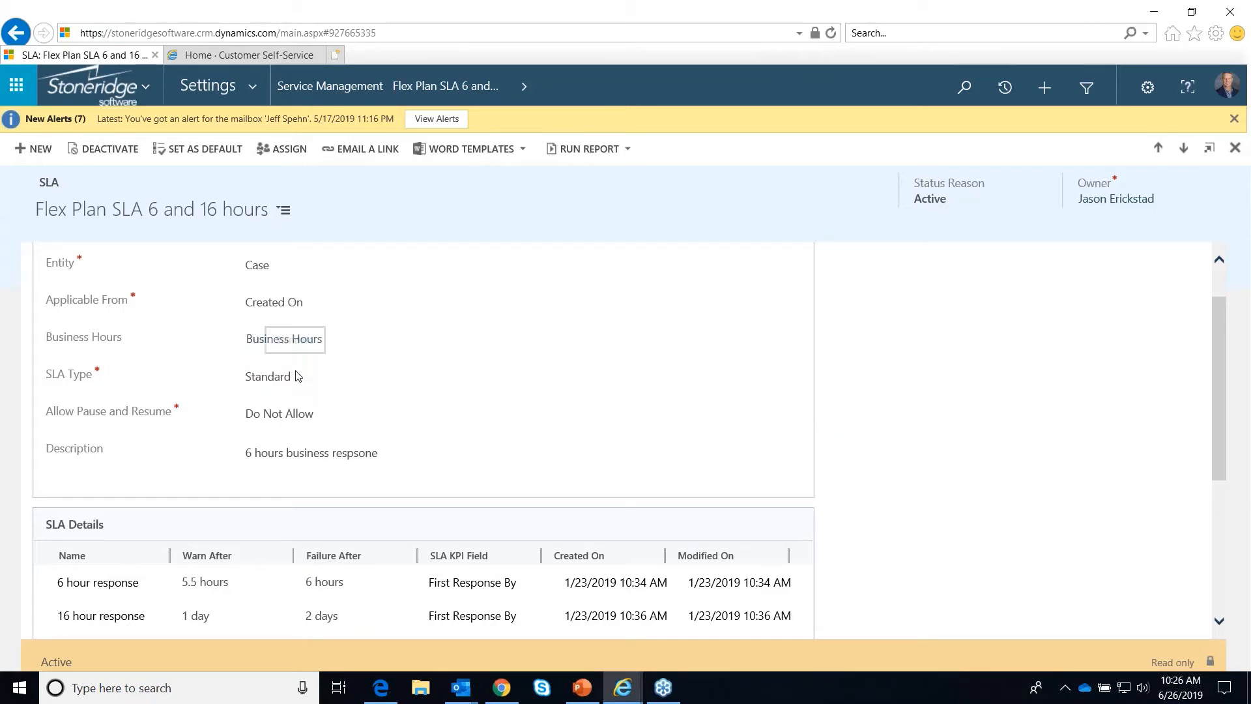
pyautogui.moveTo(281, 383)
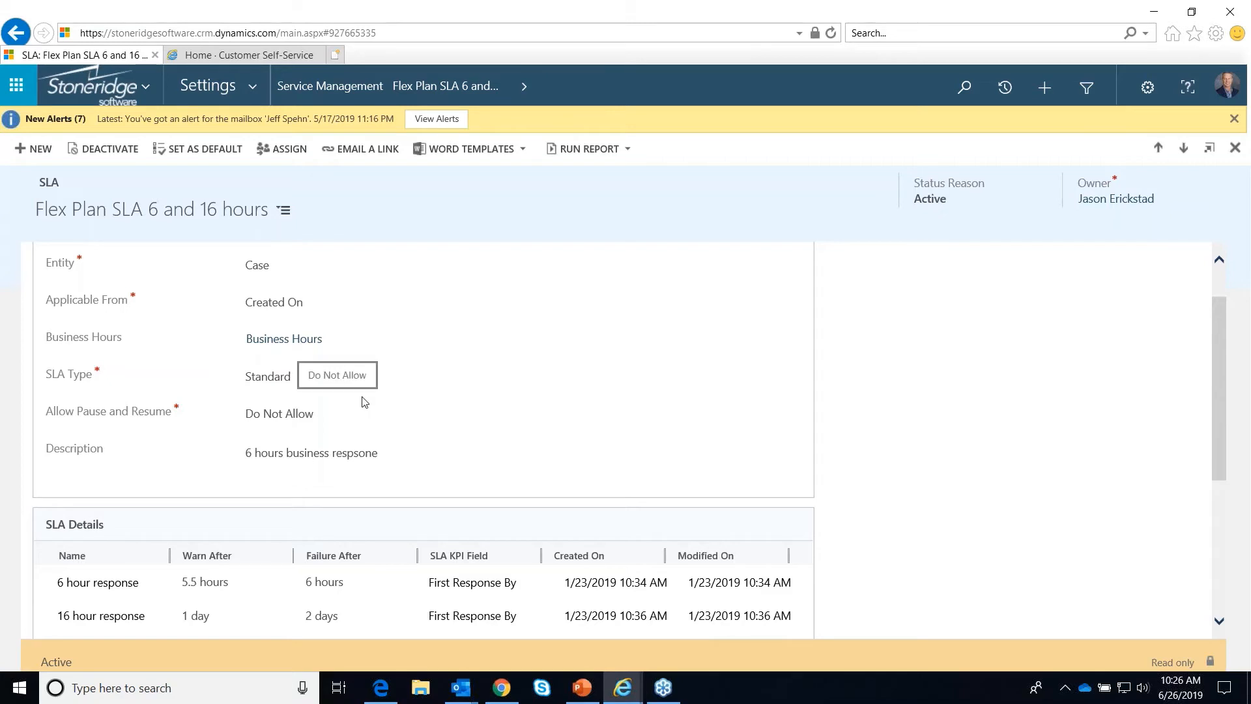
pyautogui.moveTo(256, 275)
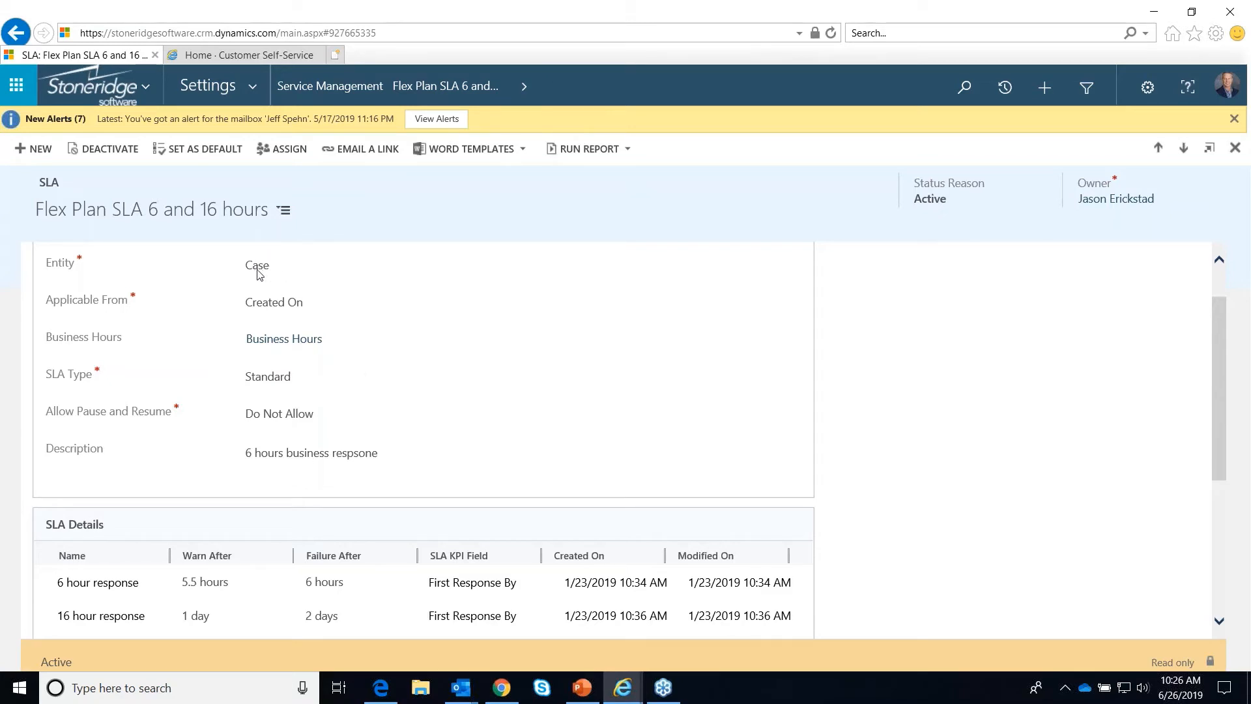
pyautogui.moveTo(135, 231)
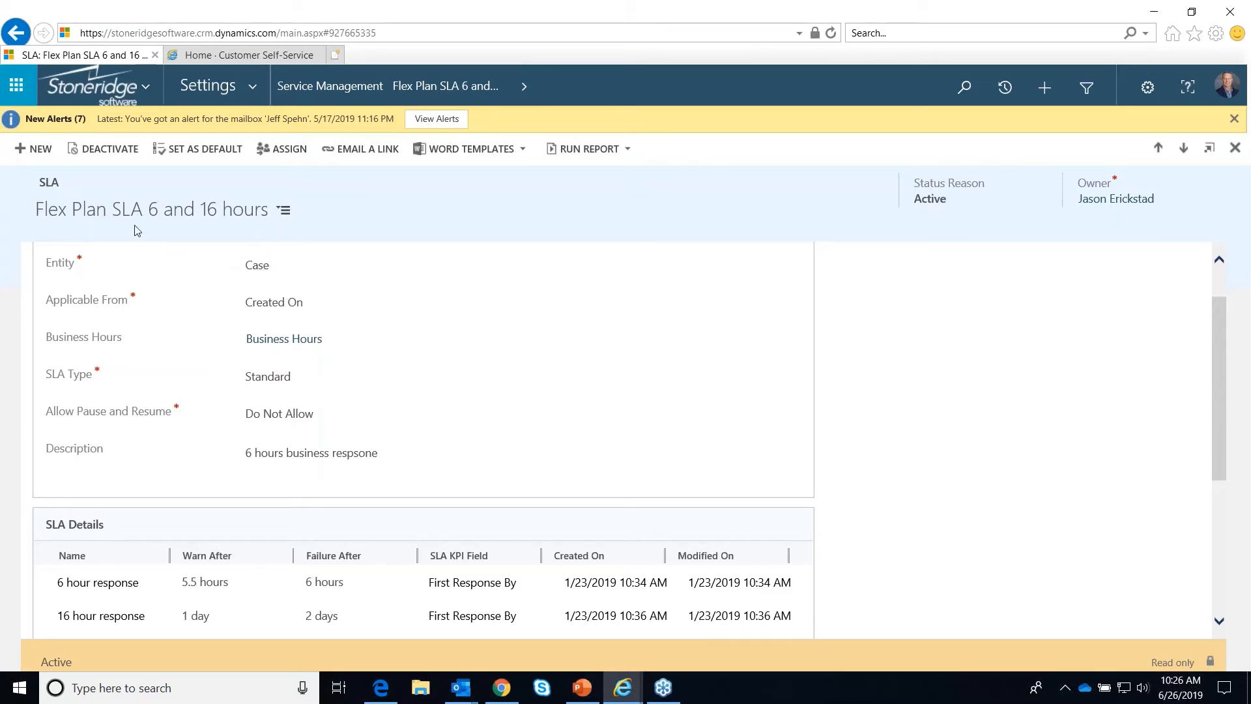
pyautogui.moveTo(274, 242)
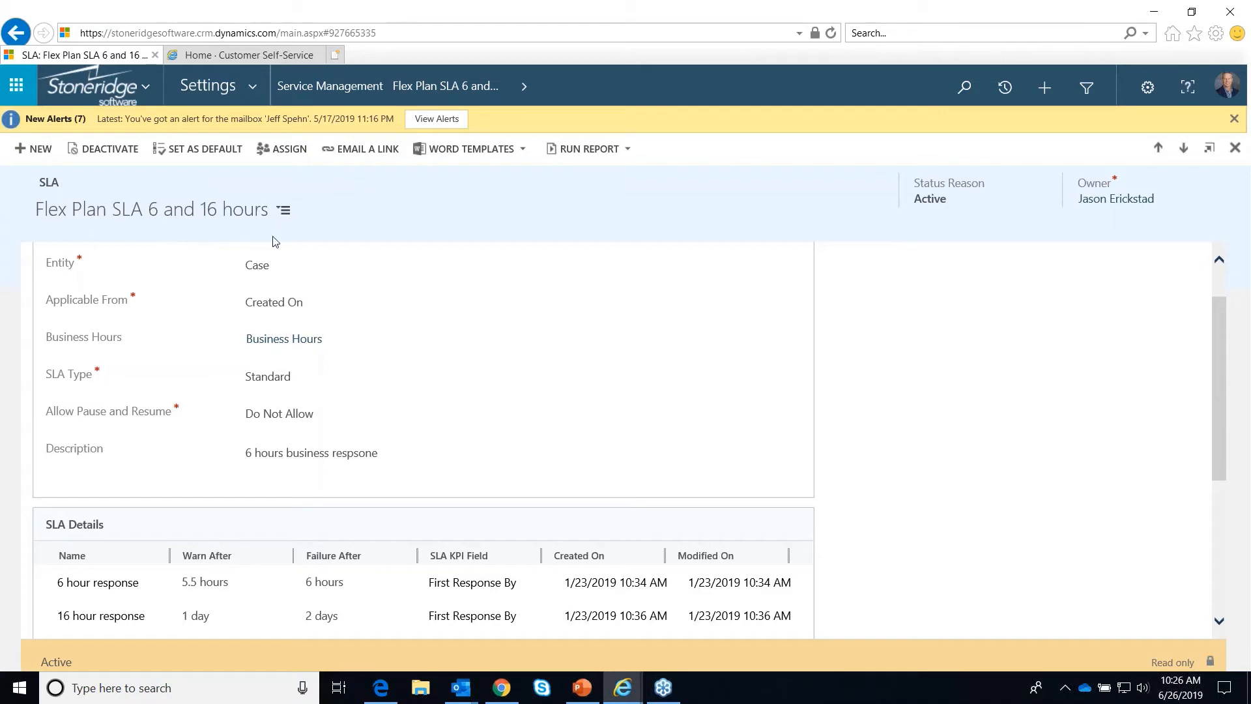
pyautogui.moveTo(375, 258)
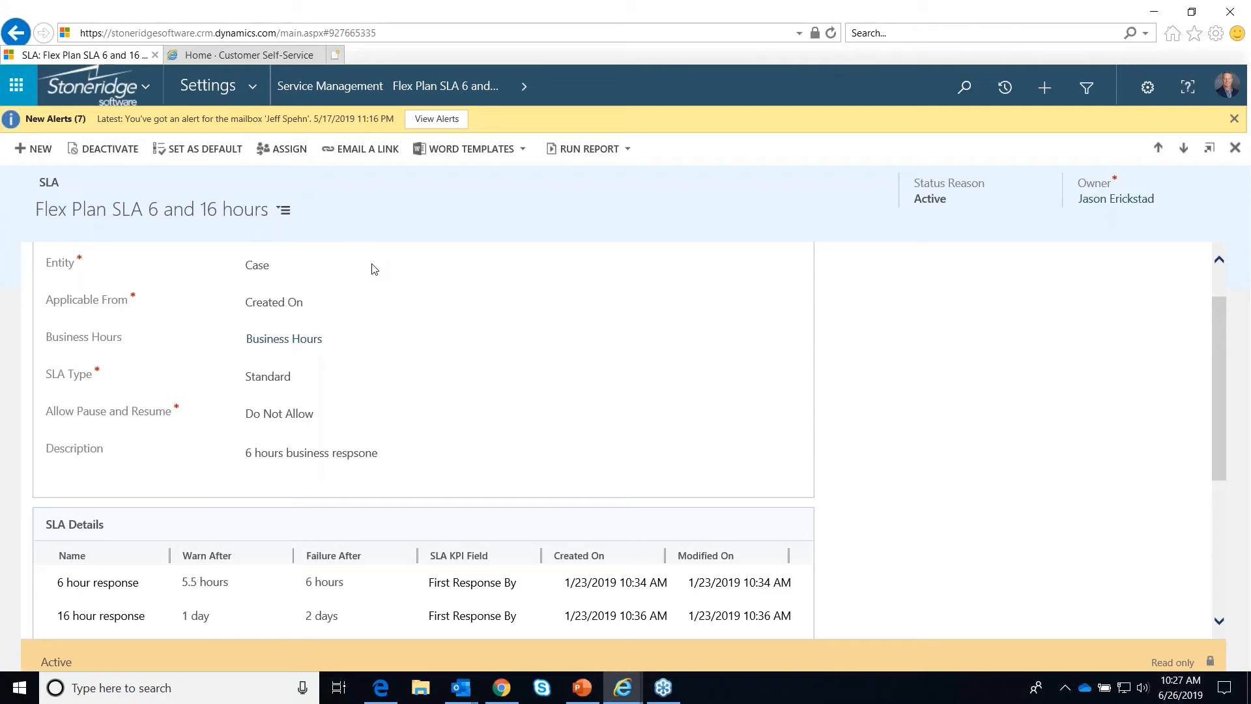
pyautogui.moveTo(382, 326)
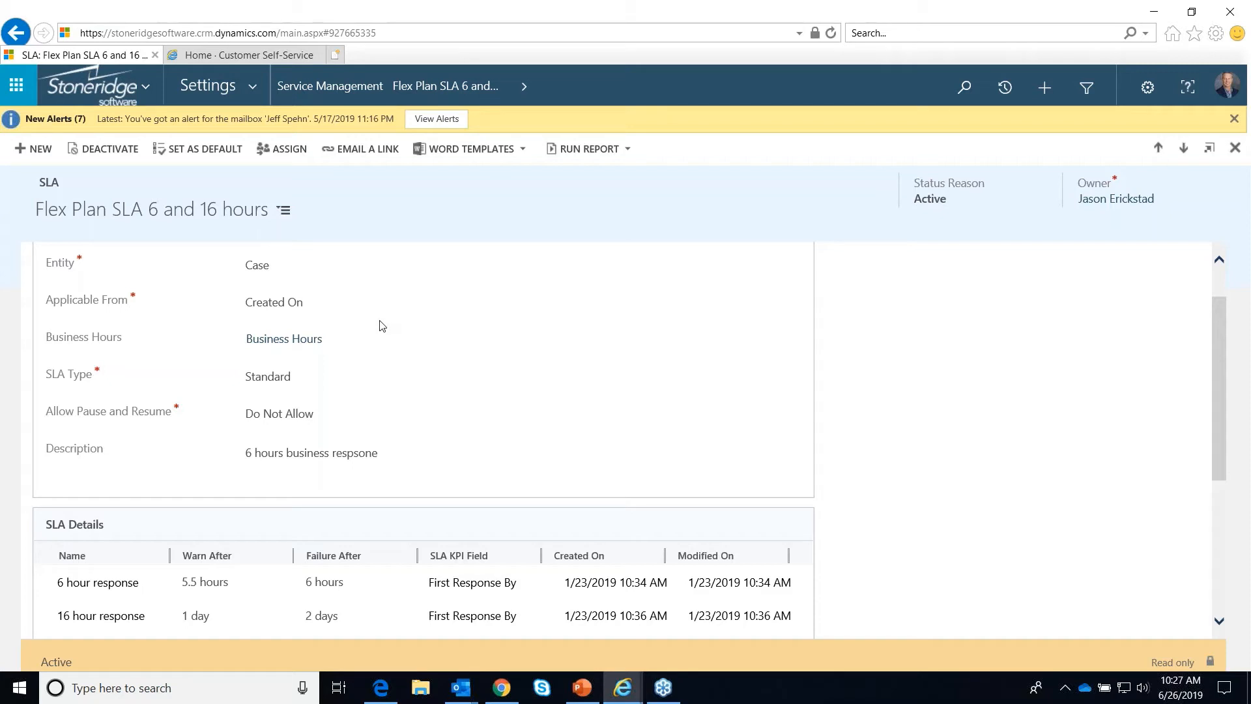
pyautogui.moveTo(413, 315)
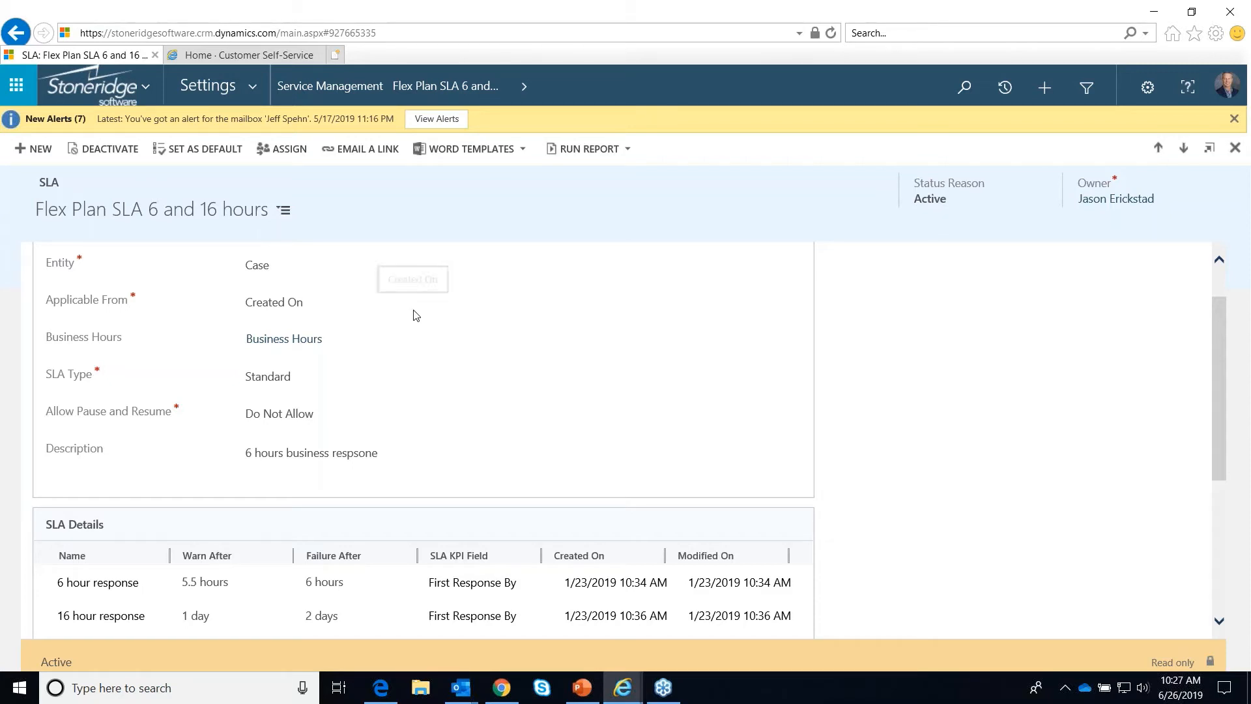
pyautogui.moveTo(391, 368)
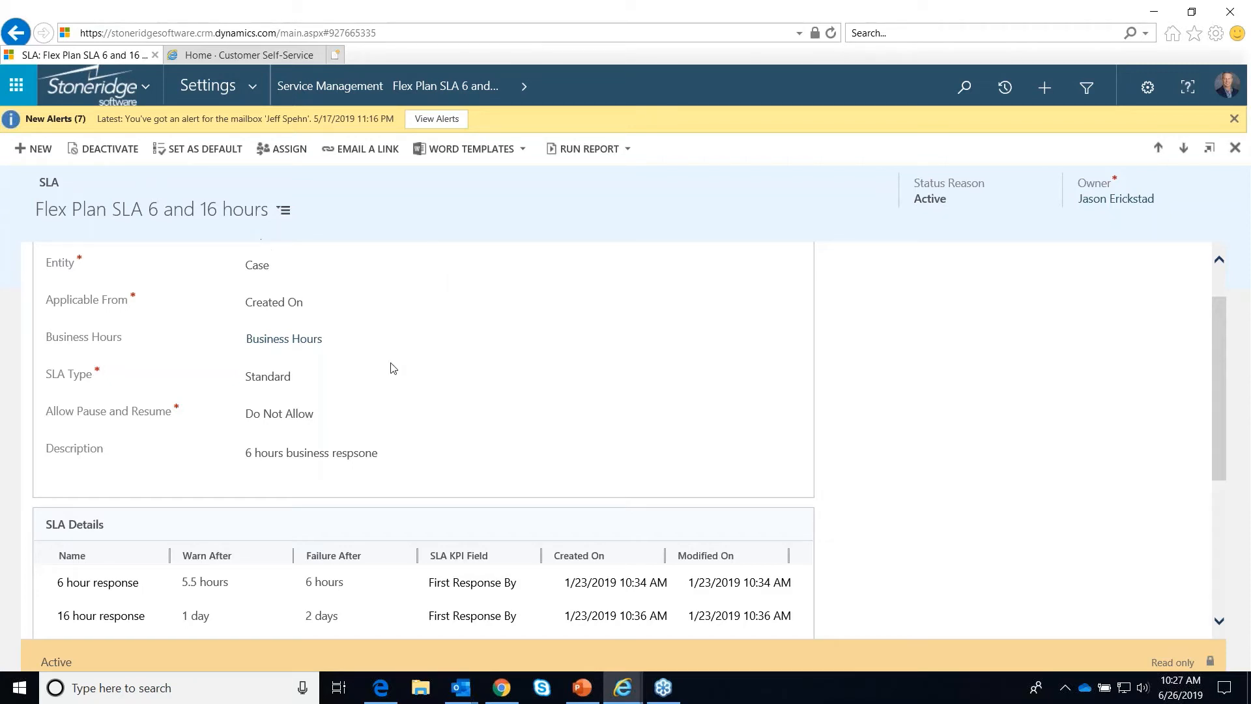
pyautogui.moveTo(447, 365)
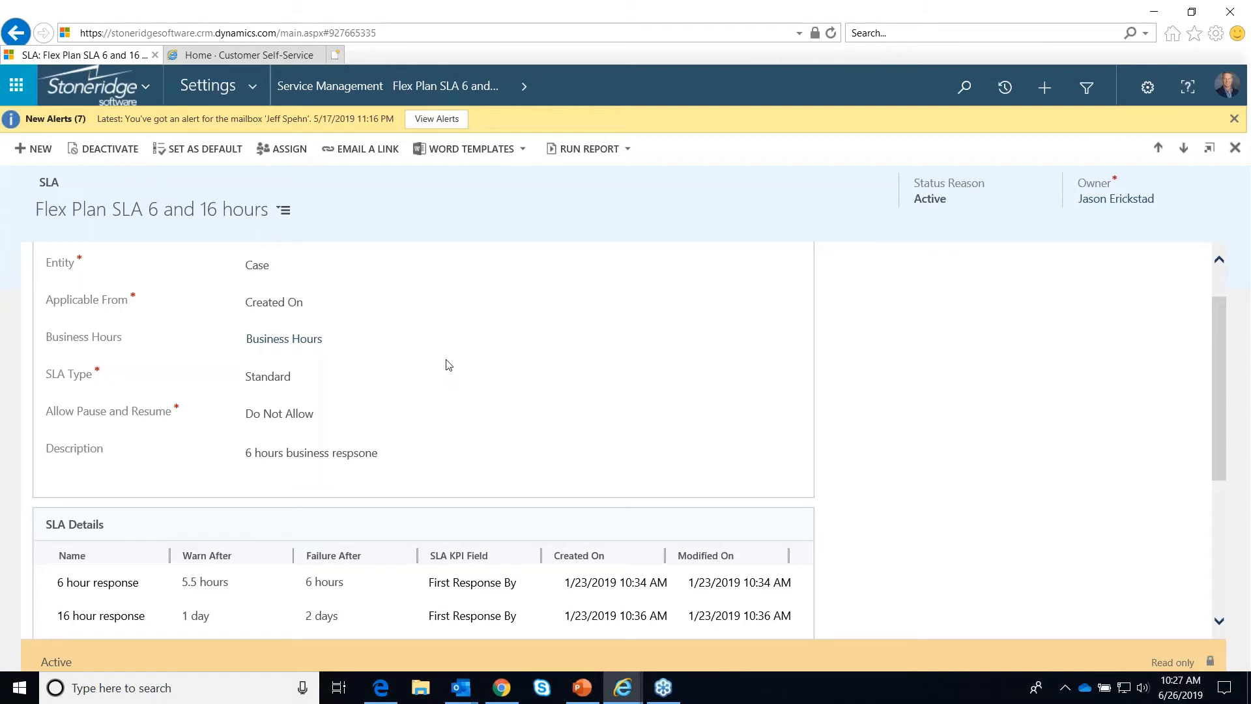
pyautogui.scroll(-3)
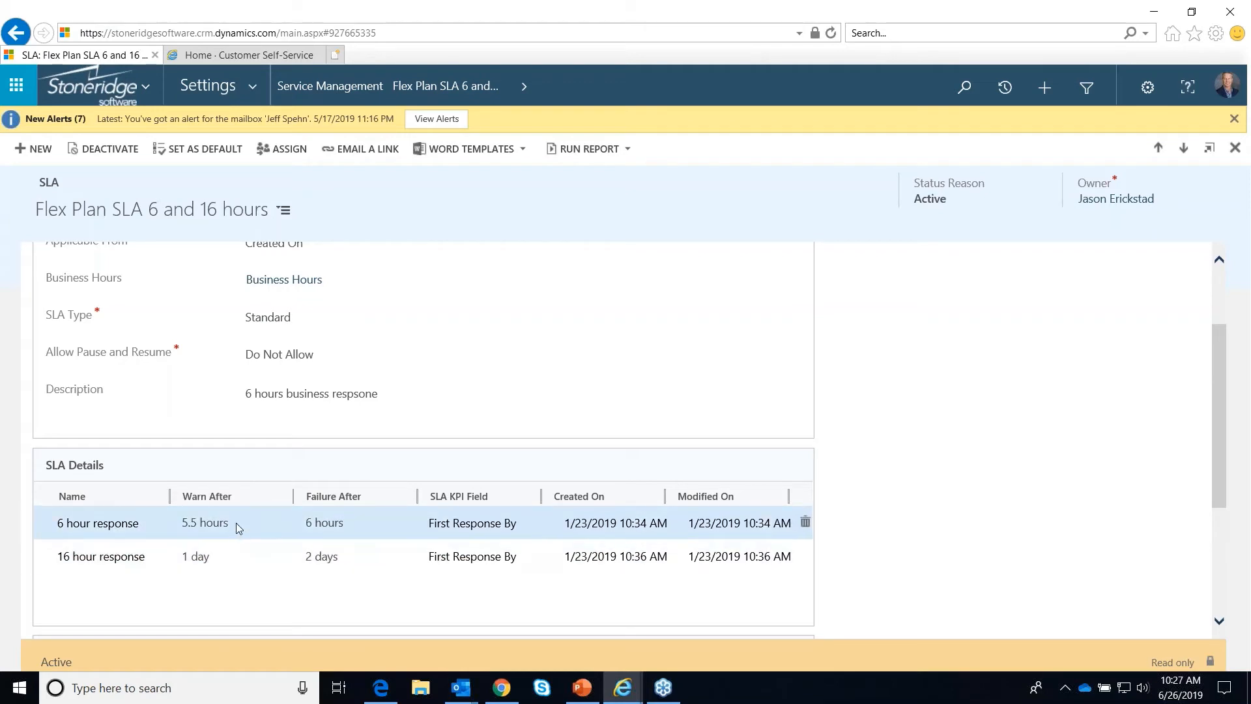
pyautogui.moveTo(225, 536)
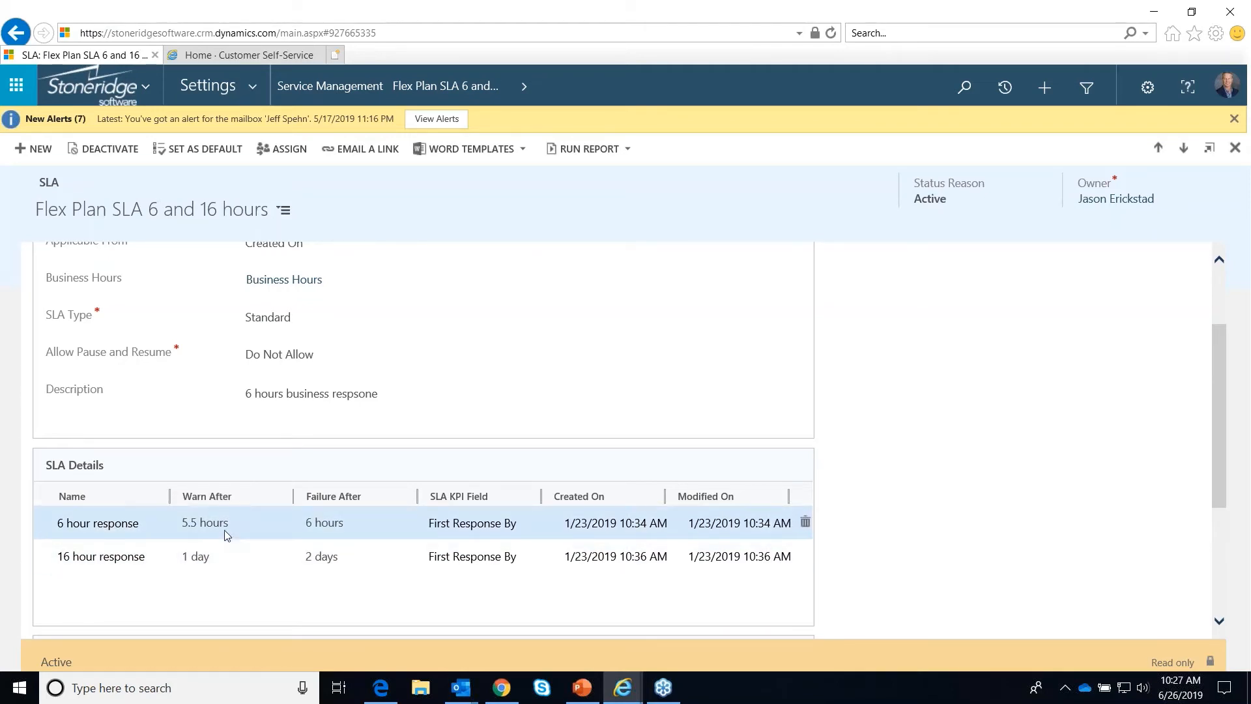
pyautogui.moveTo(367, 530)
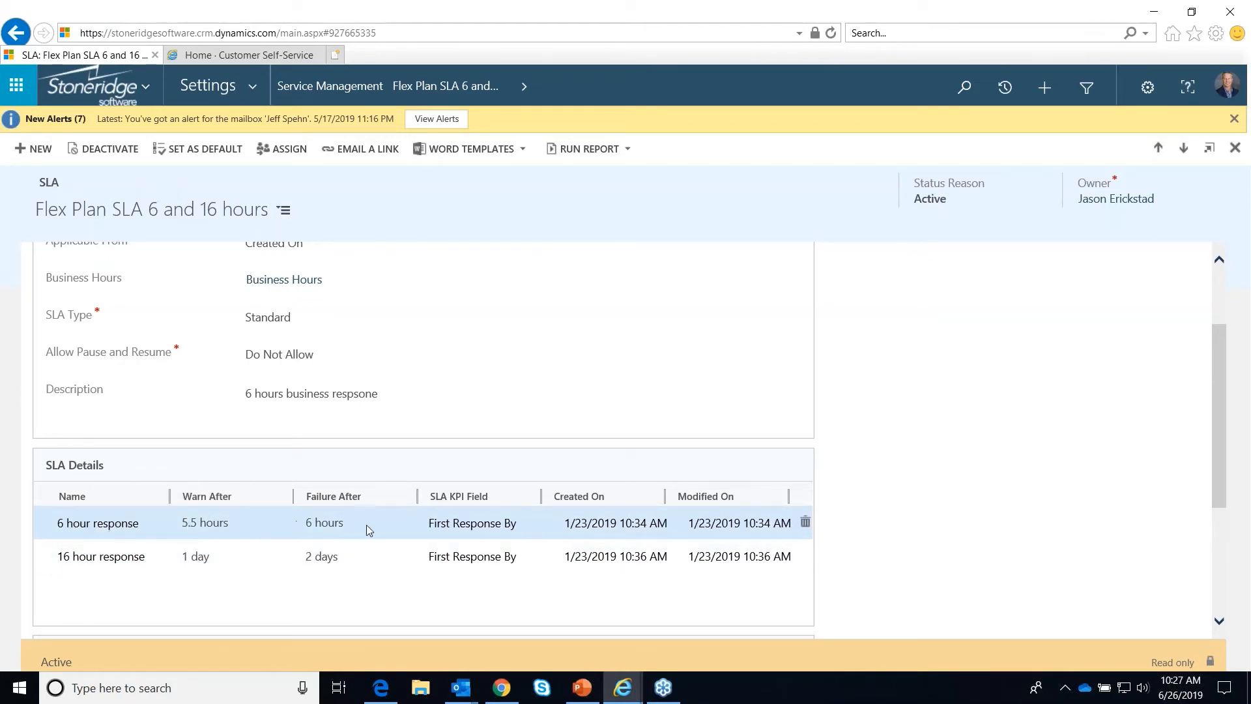
pyautogui.moveTo(100, 530)
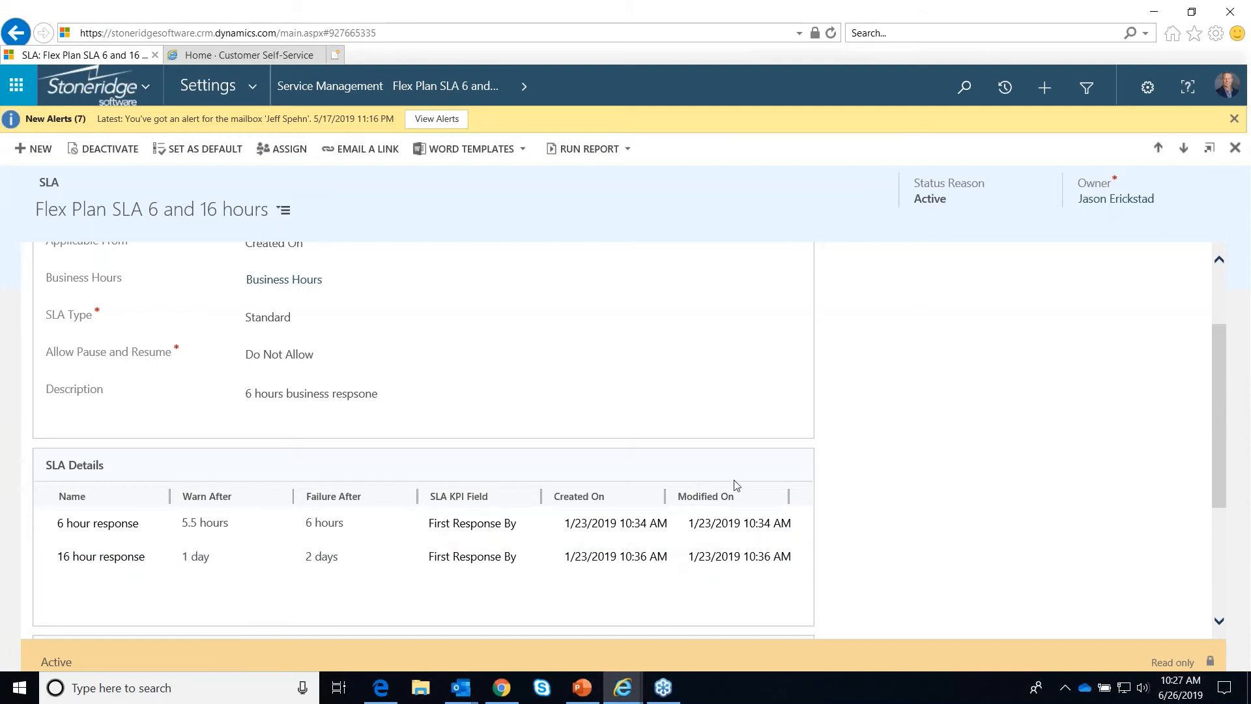
pyautogui.moveTo(731, 481)
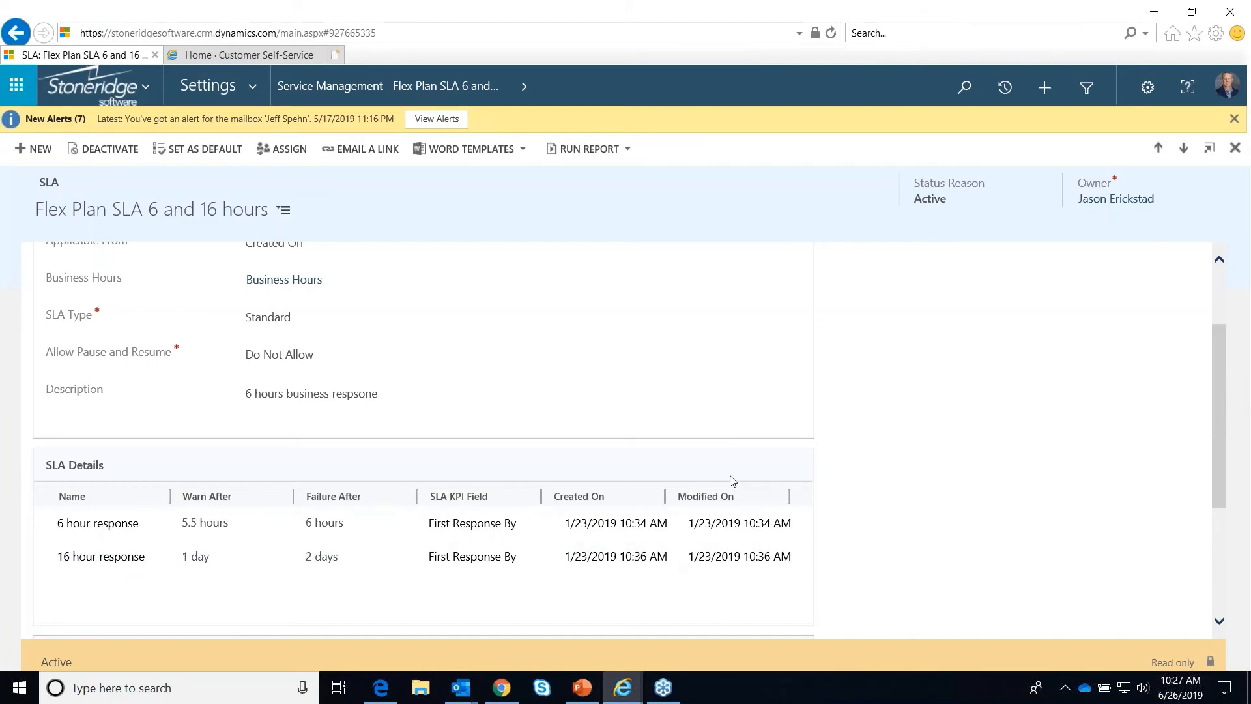
pyautogui.moveTo(740, 473)
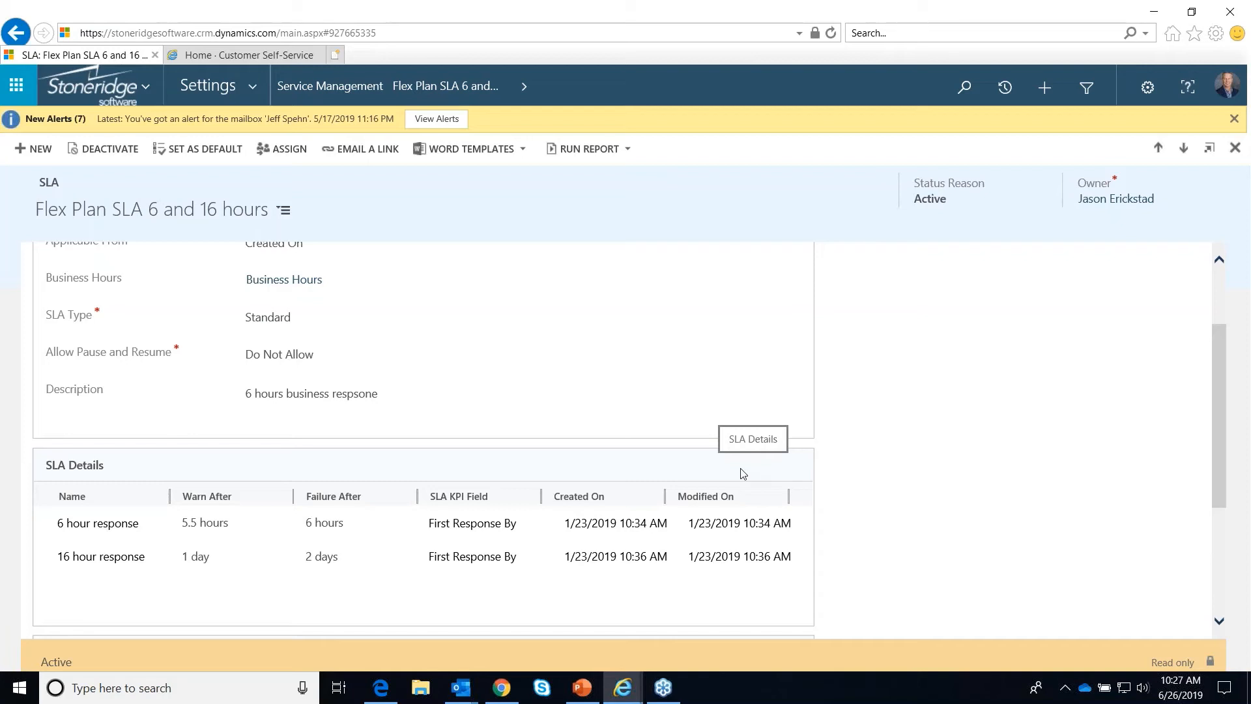
pyautogui.moveTo(357, 568)
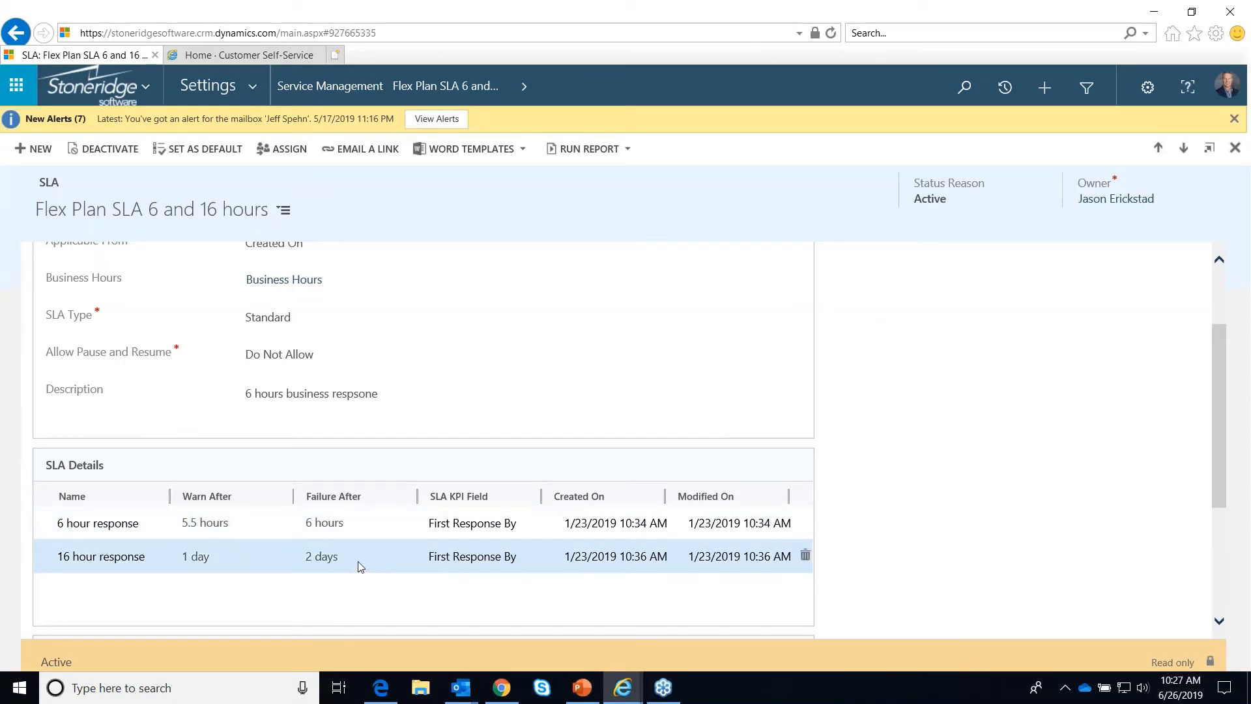
pyautogui.moveTo(431, 559)
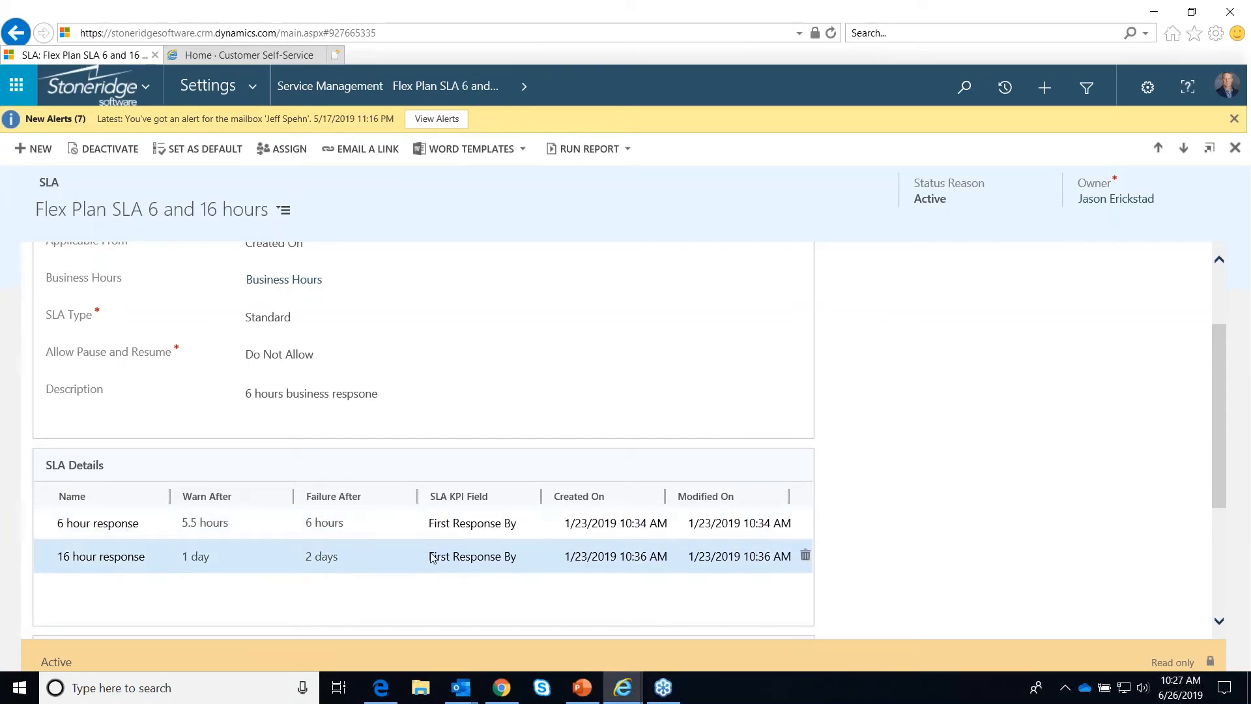
pyautogui.moveTo(179, 564)
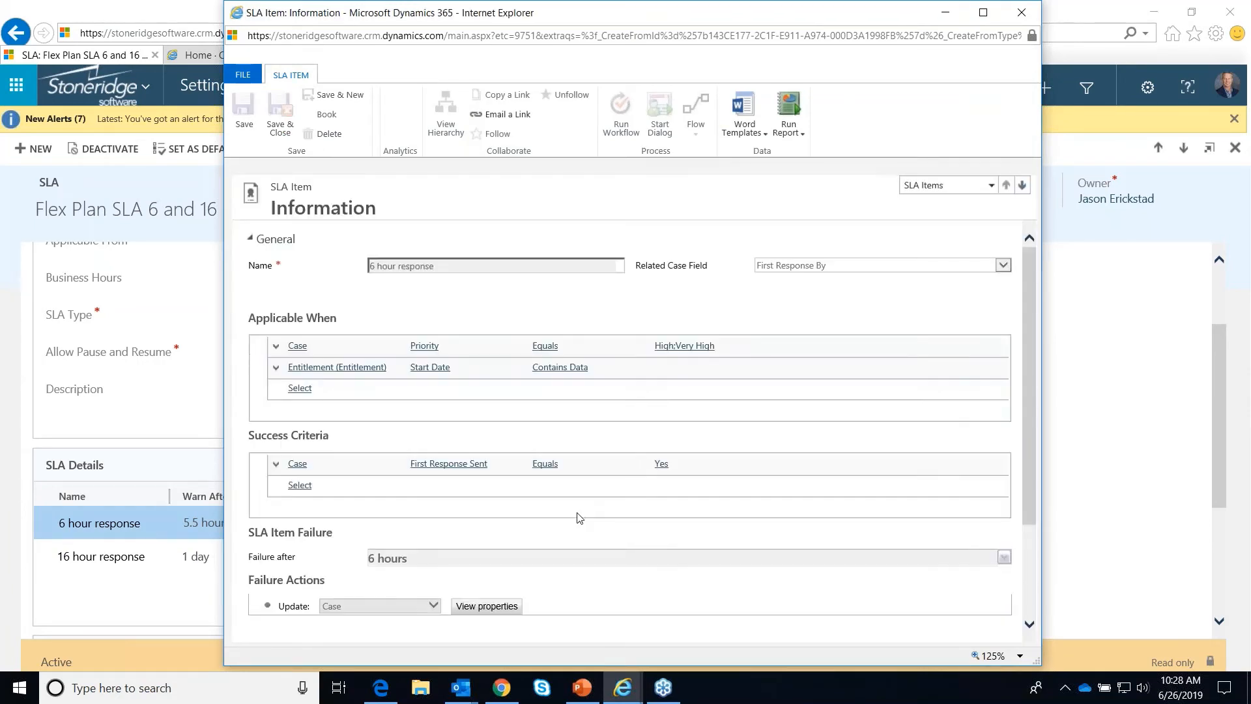
pyautogui.moveTo(627, 328)
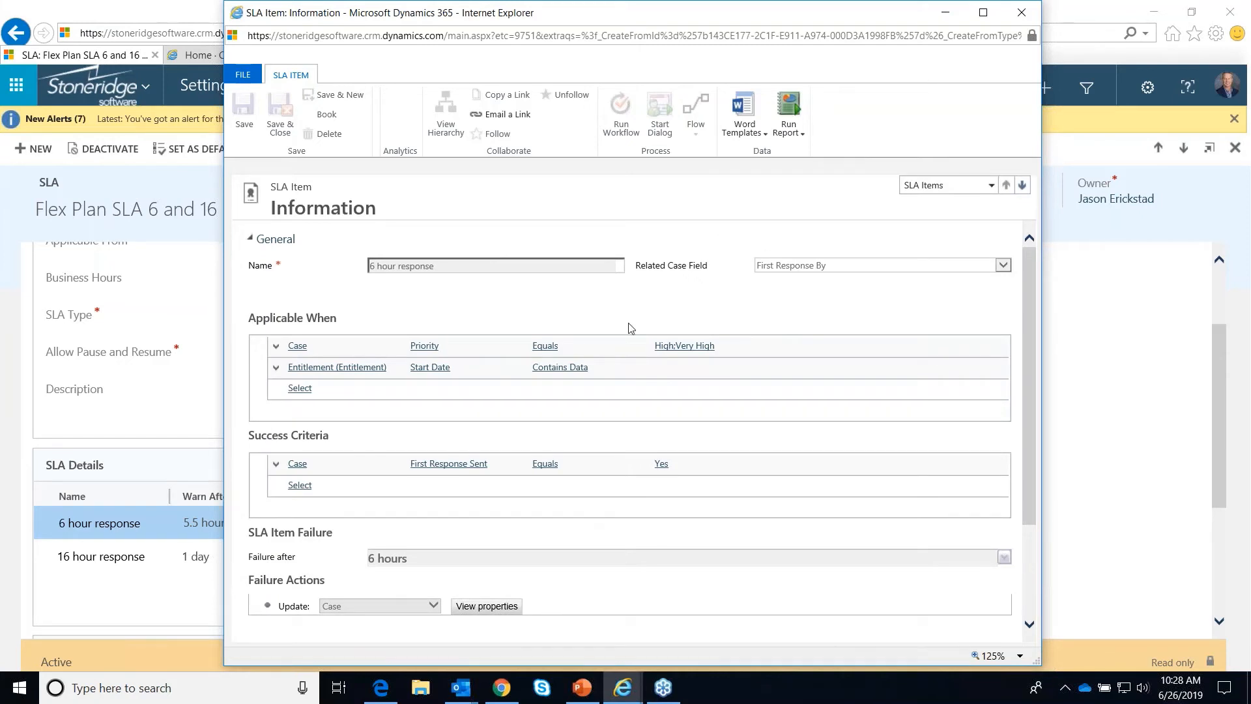
pyautogui.moveTo(338, 349)
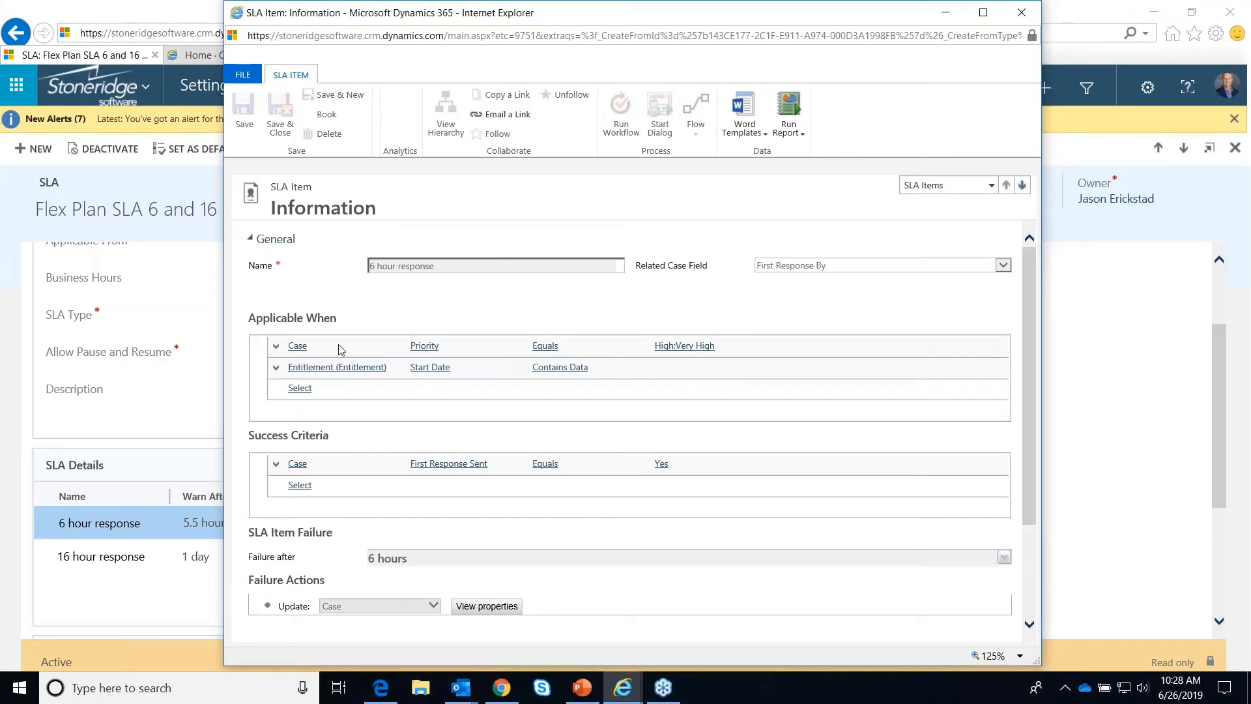
pyautogui.moveTo(443, 261)
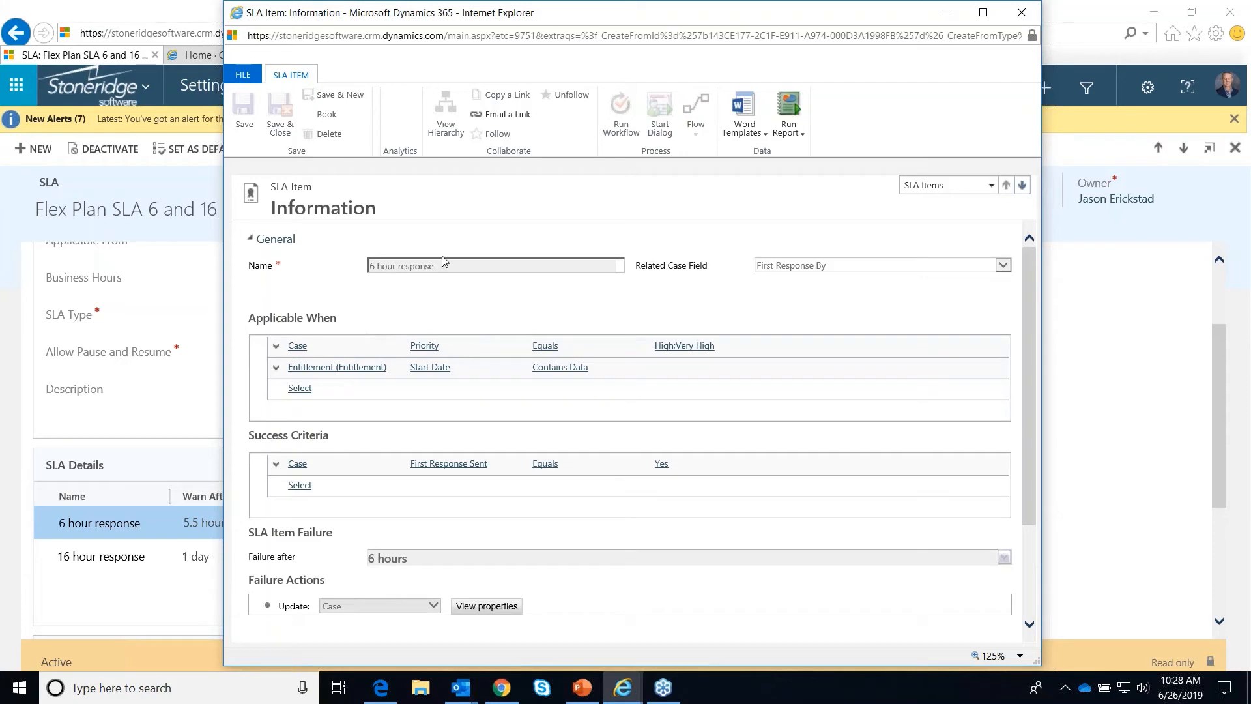
pyautogui.moveTo(378, 399)
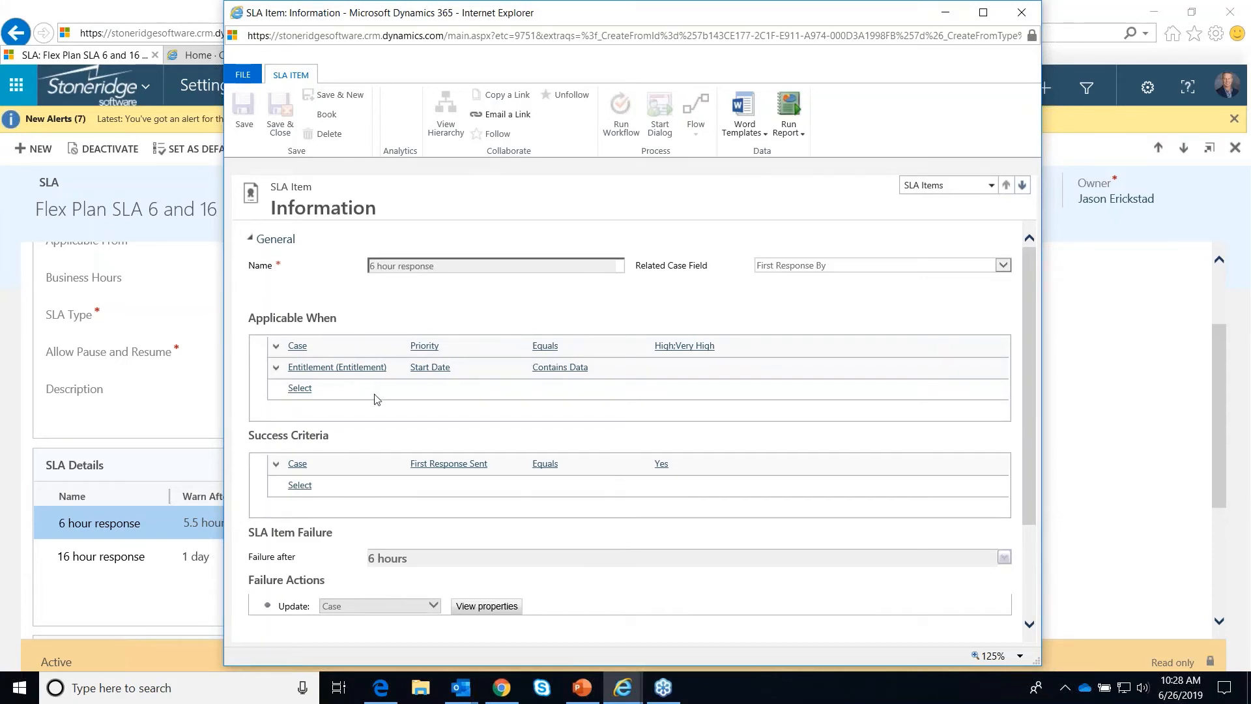
pyautogui.moveTo(298, 345)
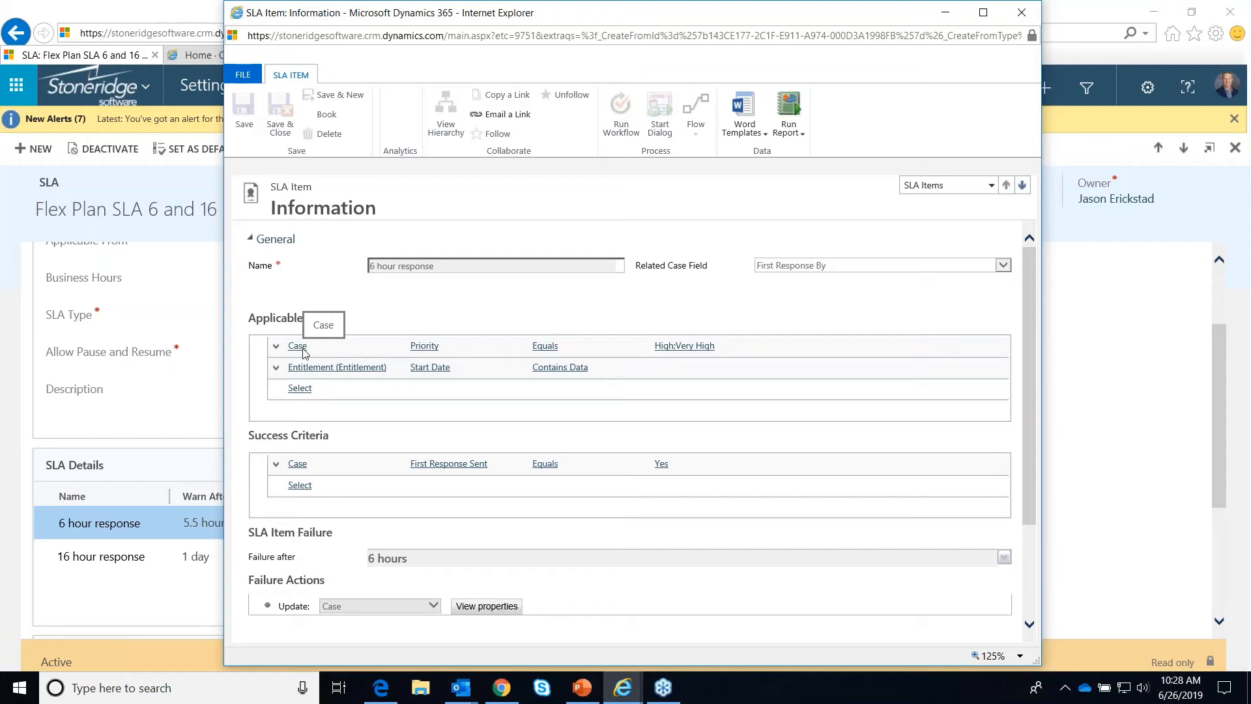
pyautogui.moveTo(545, 345)
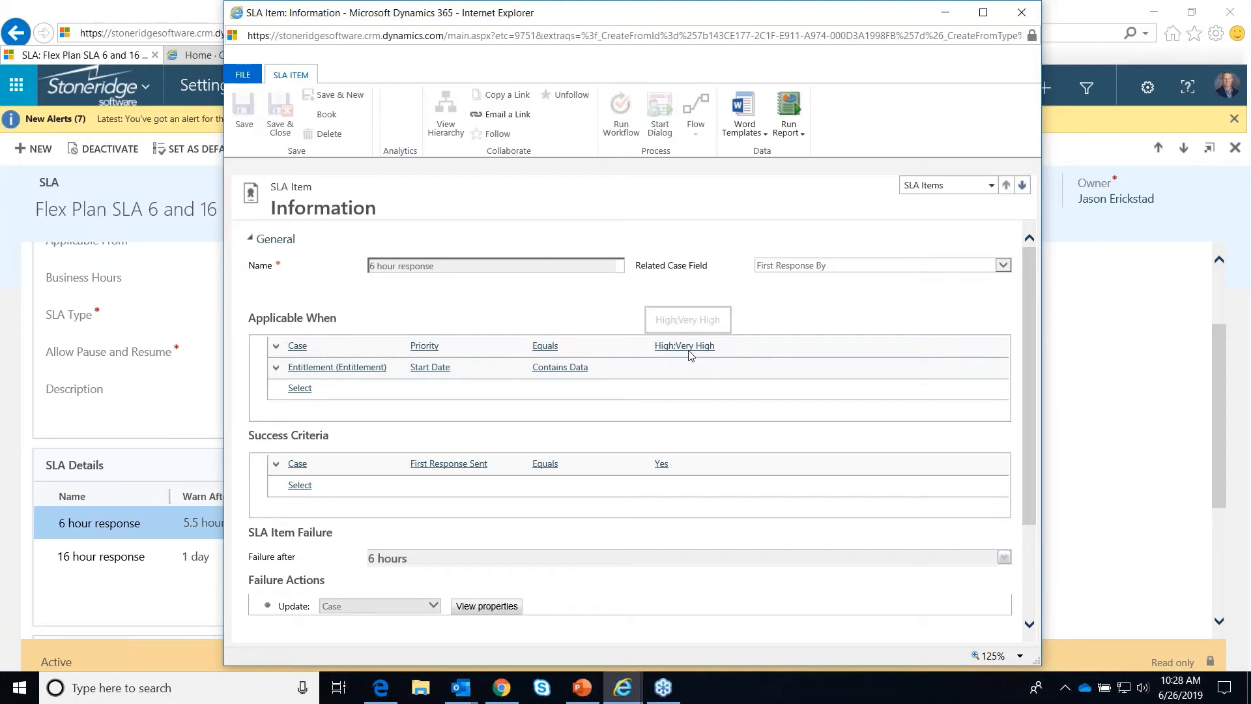
pyautogui.moveTo(539, 329)
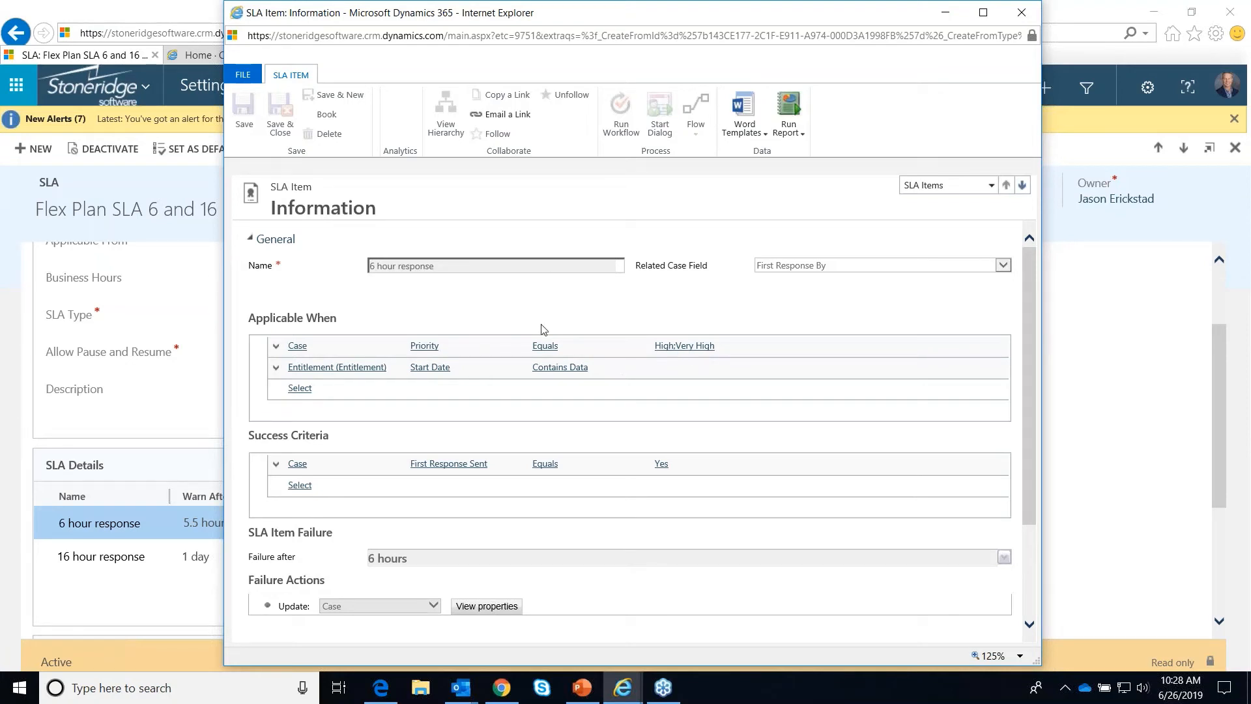
pyautogui.moveTo(585, 283)
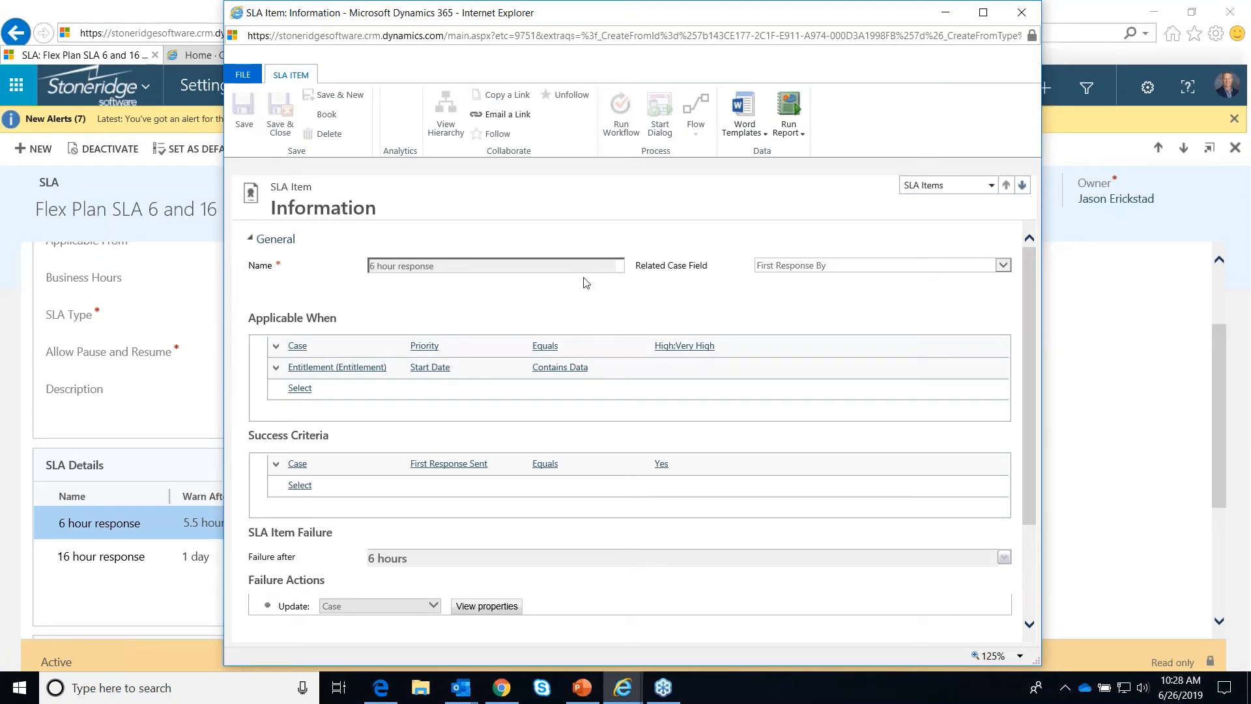
pyautogui.moveTo(336, 368)
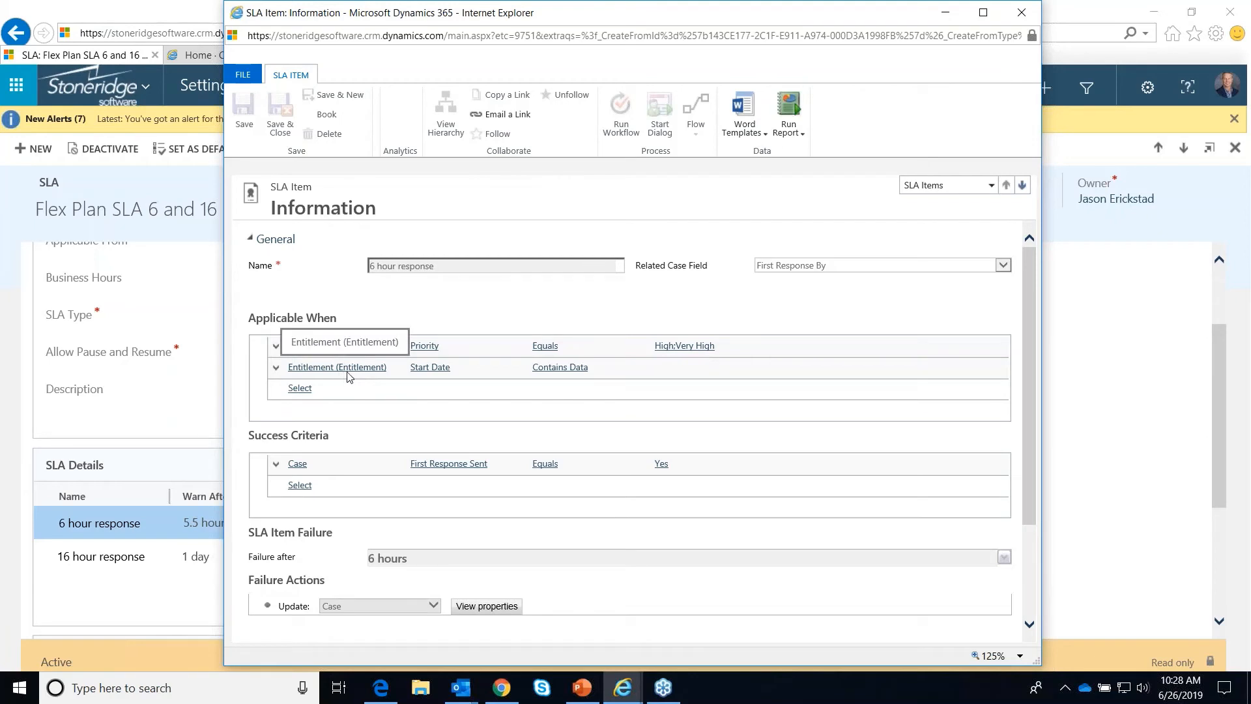
pyautogui.moveTo(561, 367)
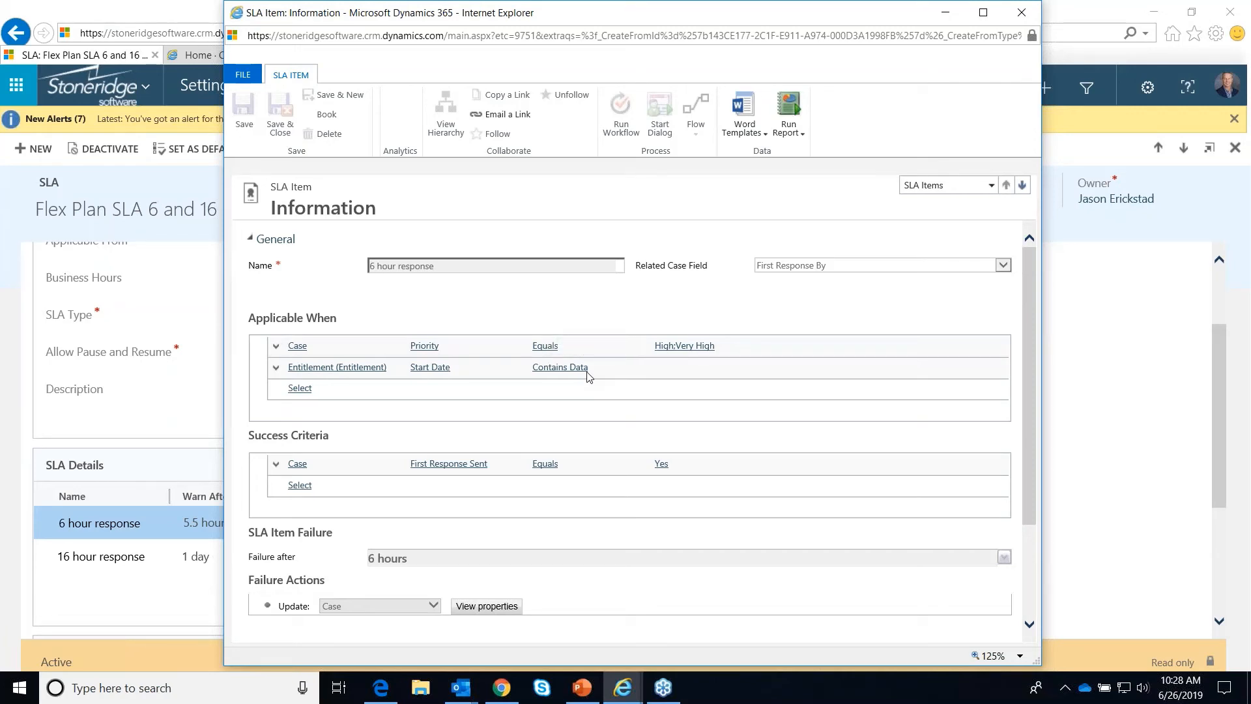
pyautogui.moveTo(516, 363)
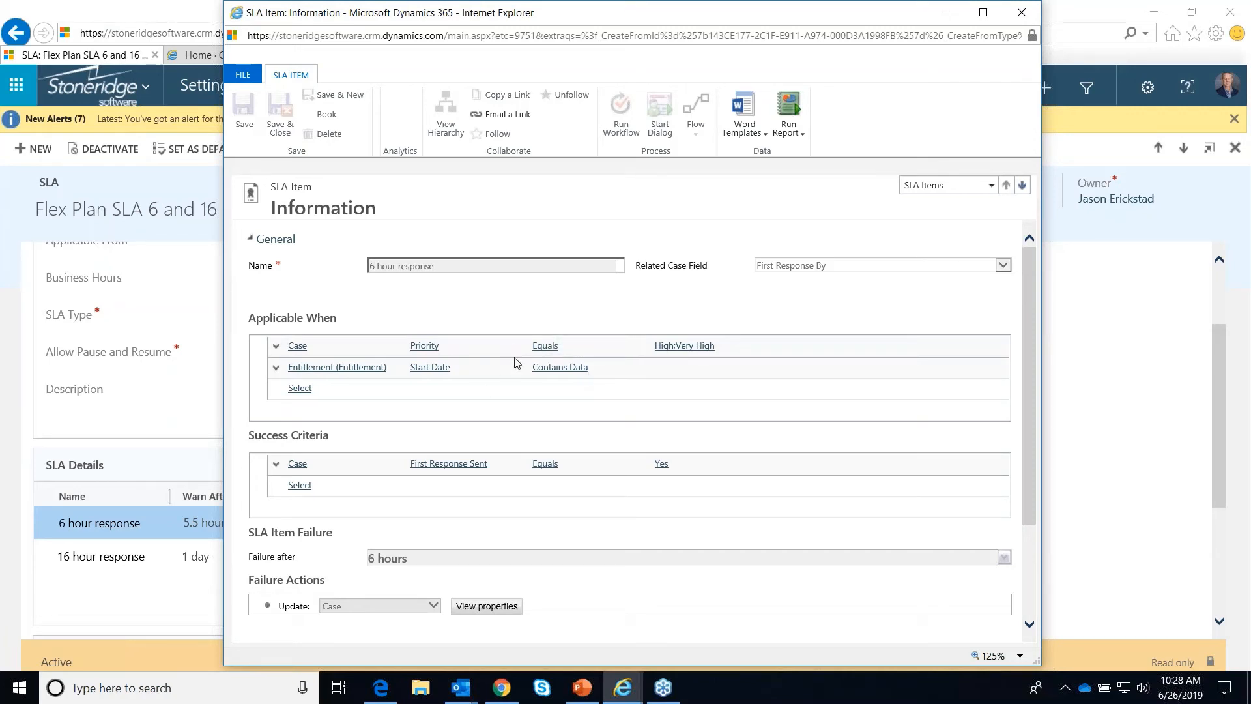
pyautogui.moveTo(568, 331)
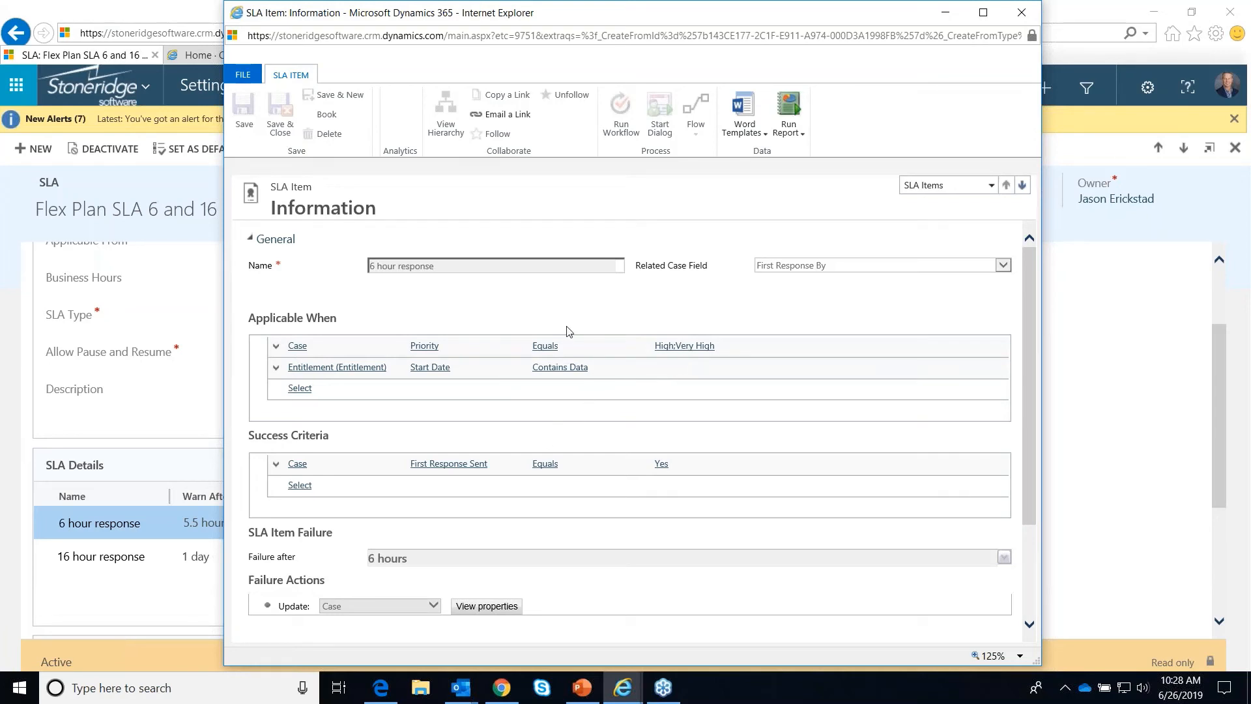
pyautogui.moveTo(282, 322)
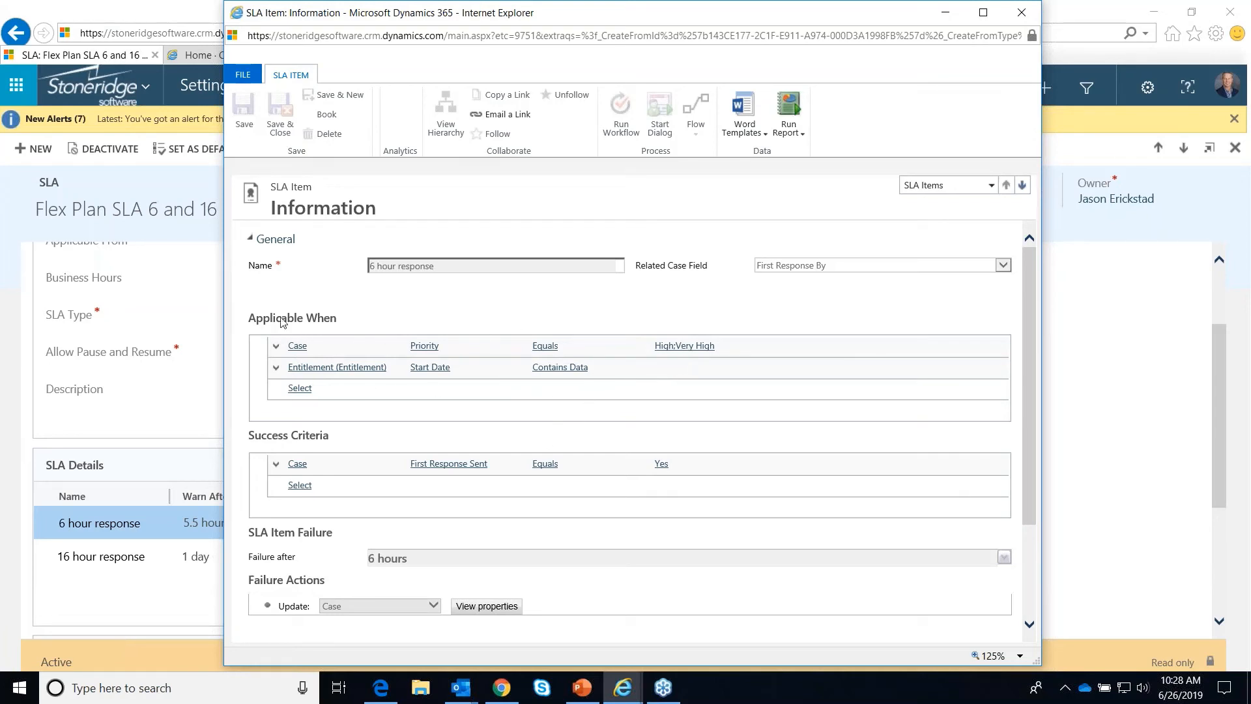
pyautogui.moveTo(511, 368)
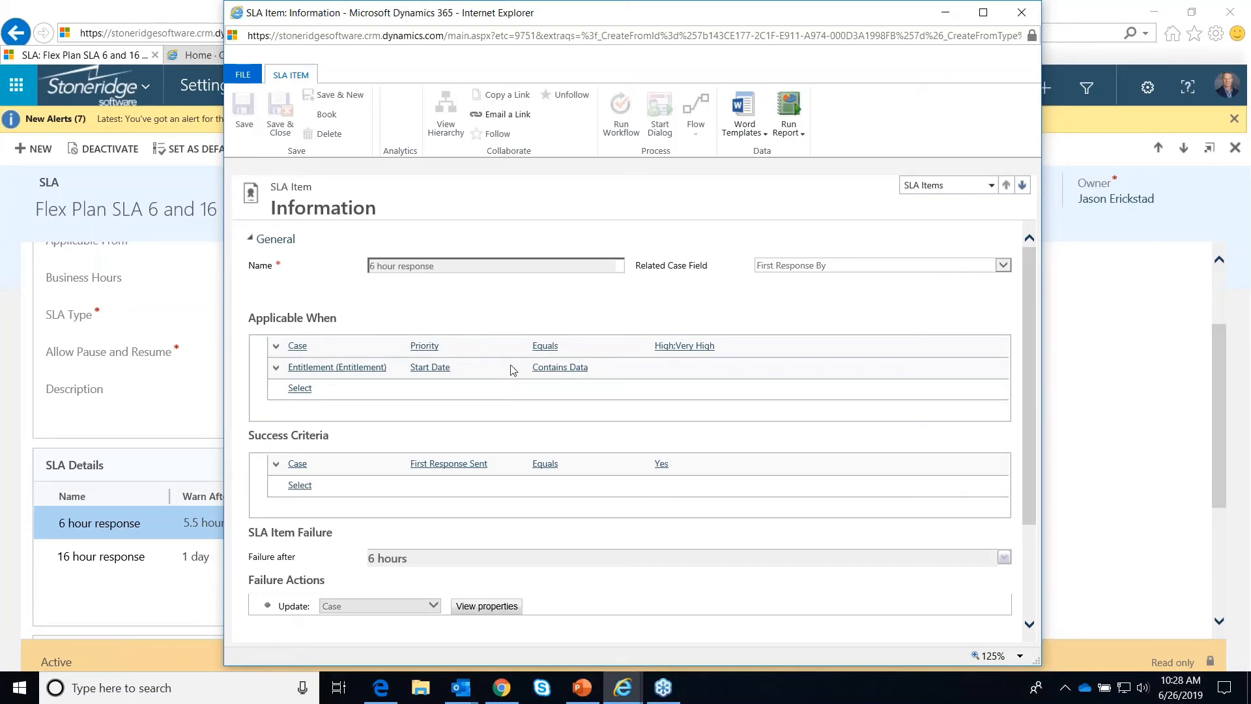
pyautogui.moveTo(338, 471)
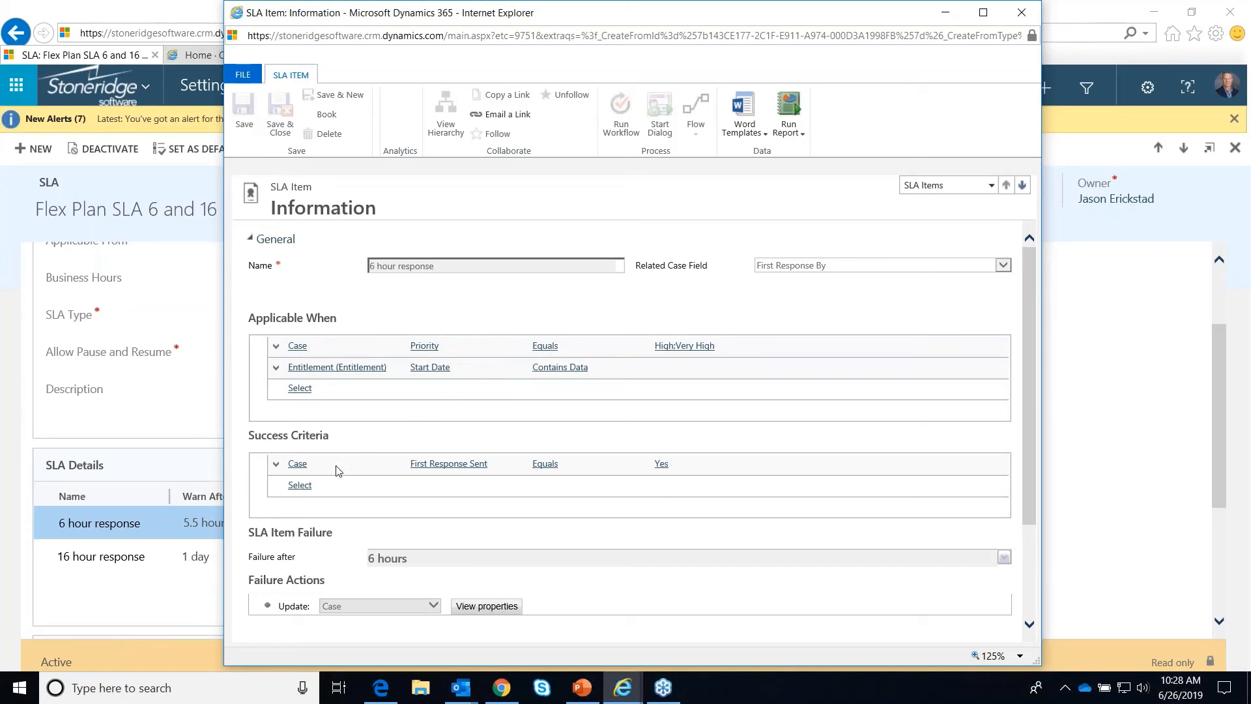
pyautogui.moveTo(331, 482)
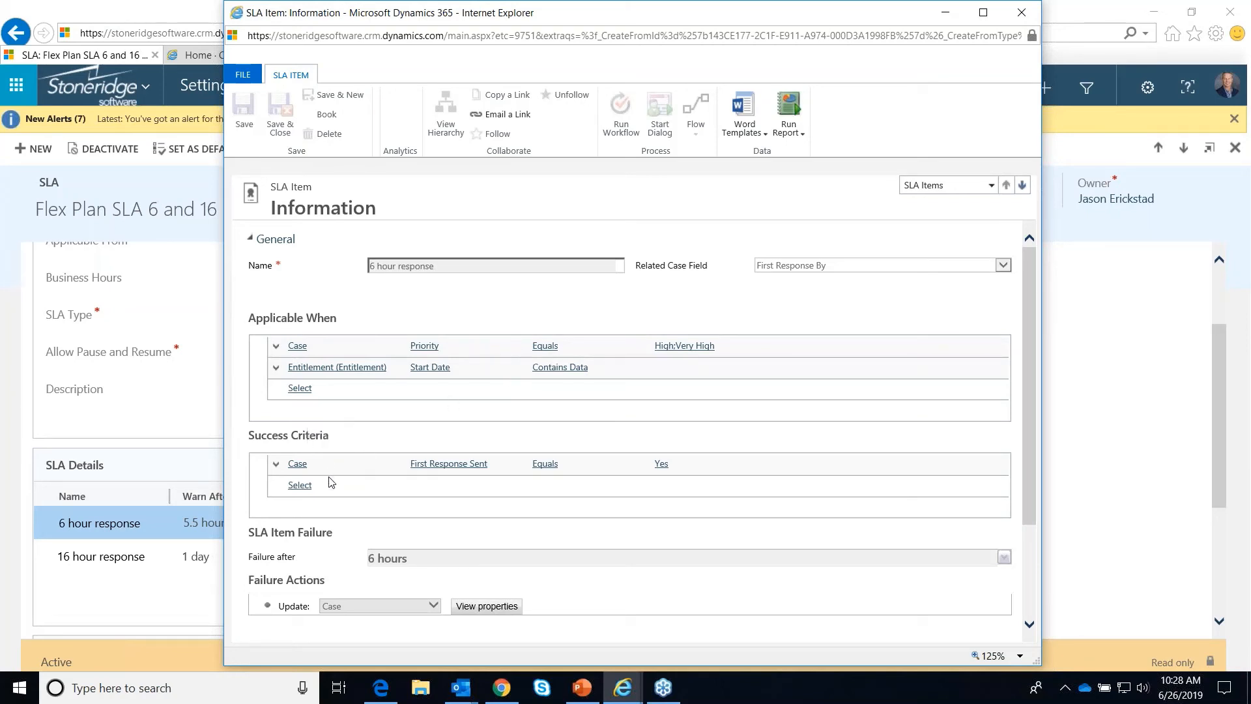
pyautogui.moveTo(448, 463)
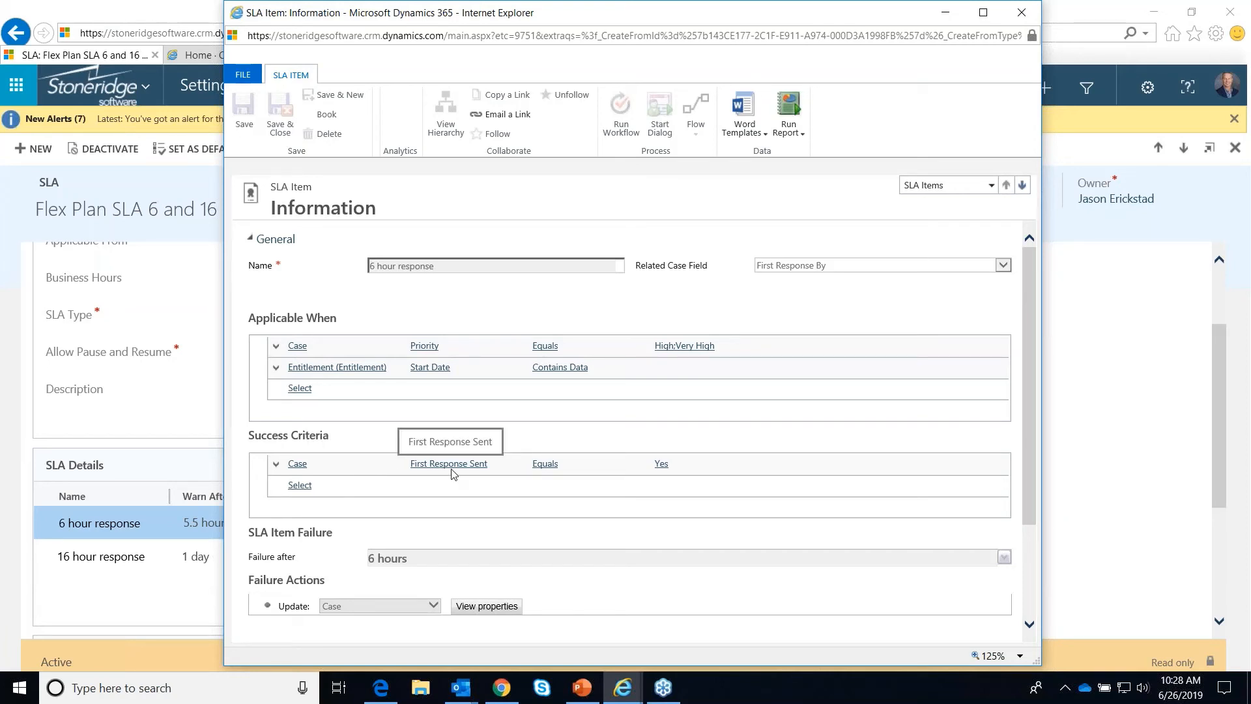
pyautogui.moveTo(454, 470)
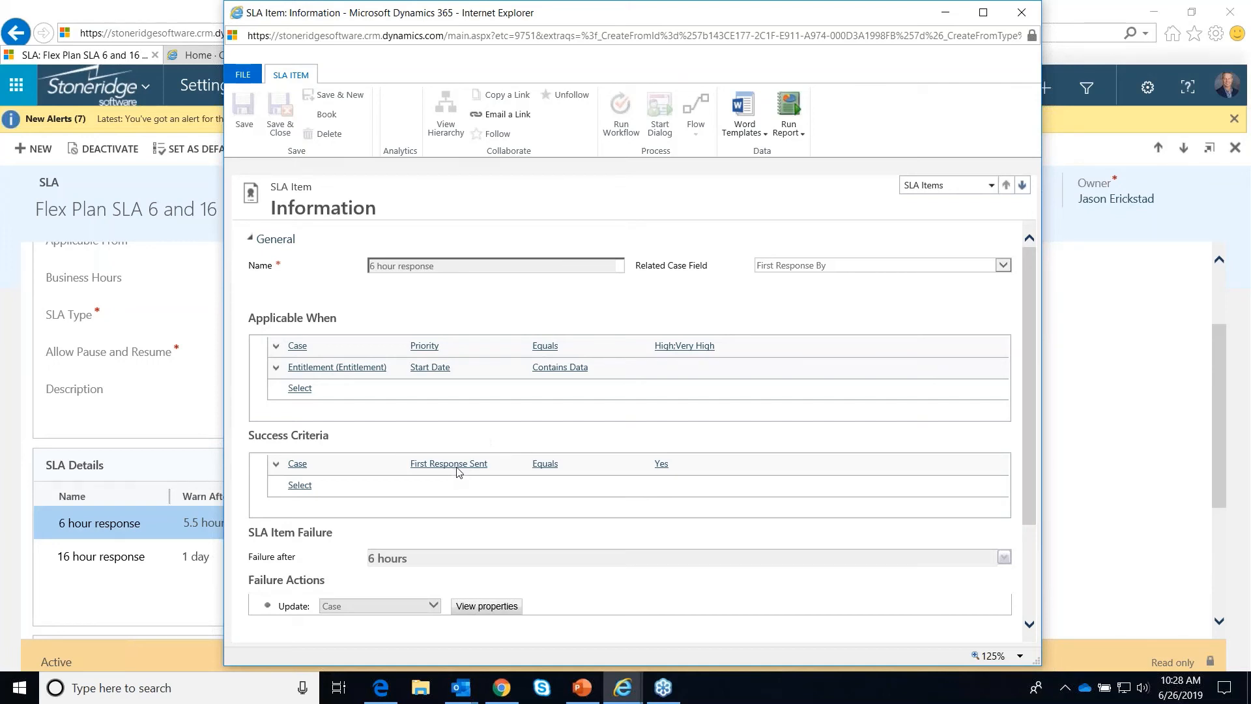
pyautogui.moveTo(675, 467)
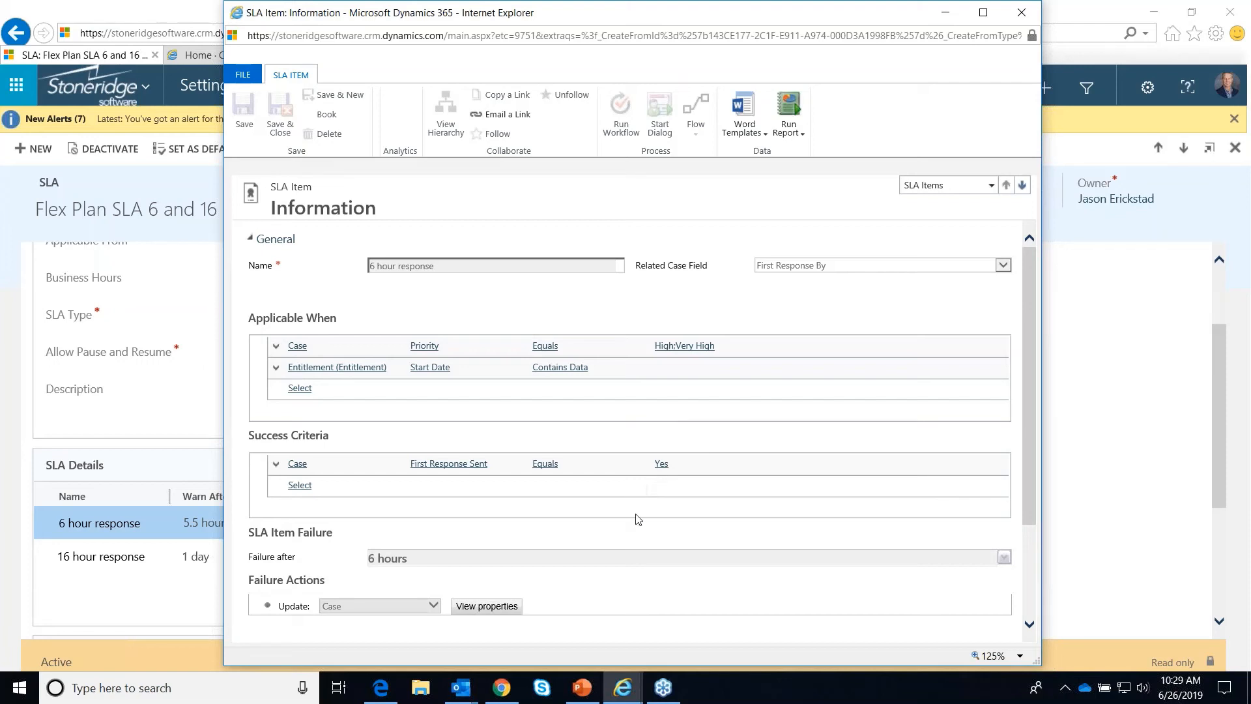
pyautogui.moveTo(1010, 377)
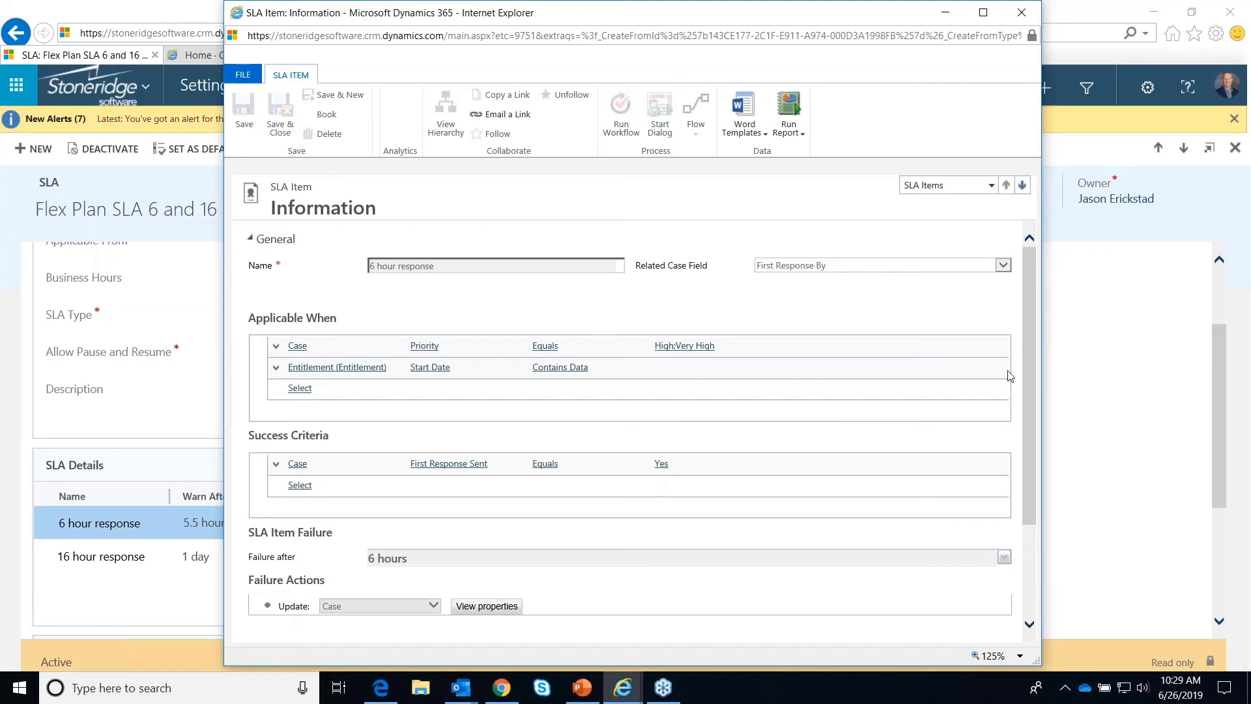
# - Scroll the 6 hour response item to its failure (6 hours) and warning (5.5 hours) sections
pyautogui.scroll(-3)
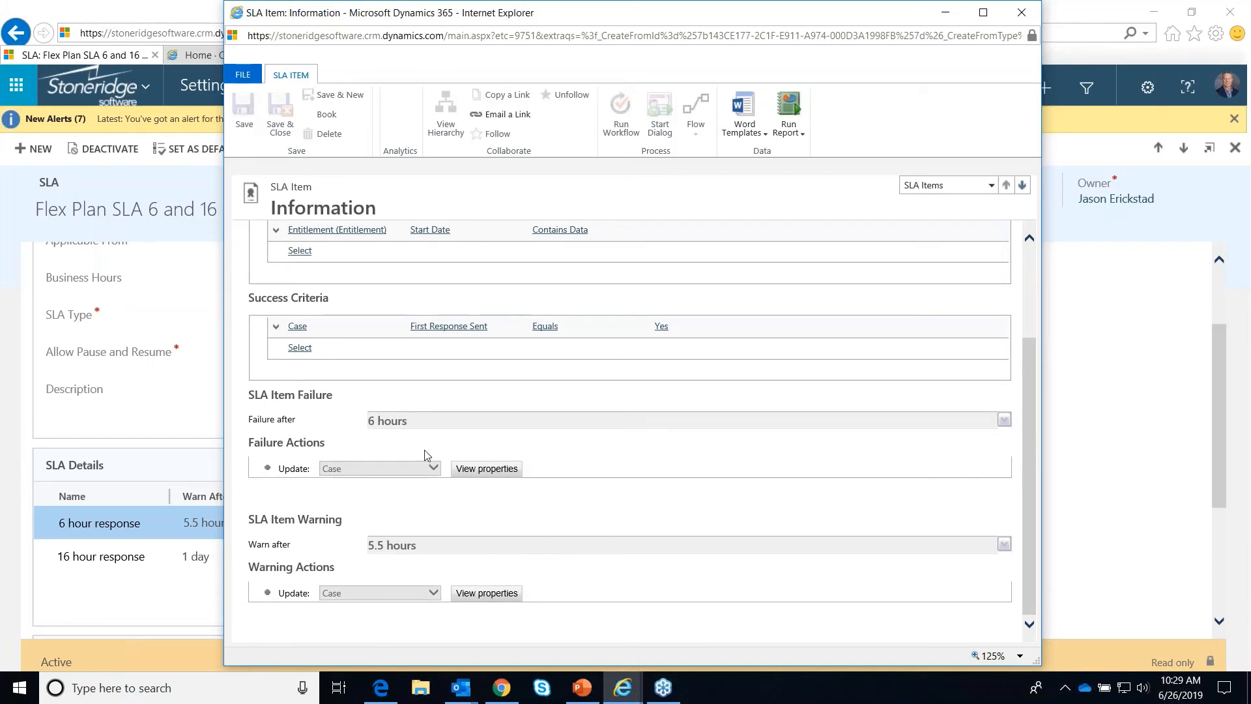
pyautogui.moveTo(346, 535)
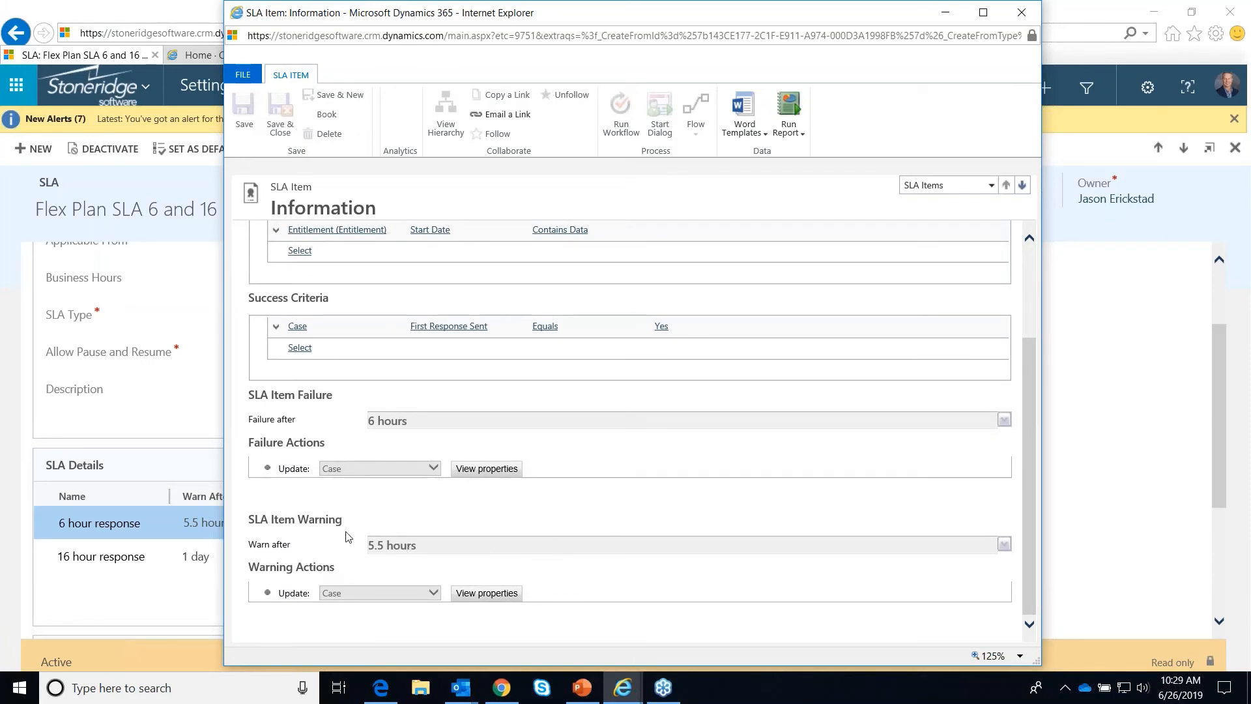
pyautogui.moveTo(382, 547)
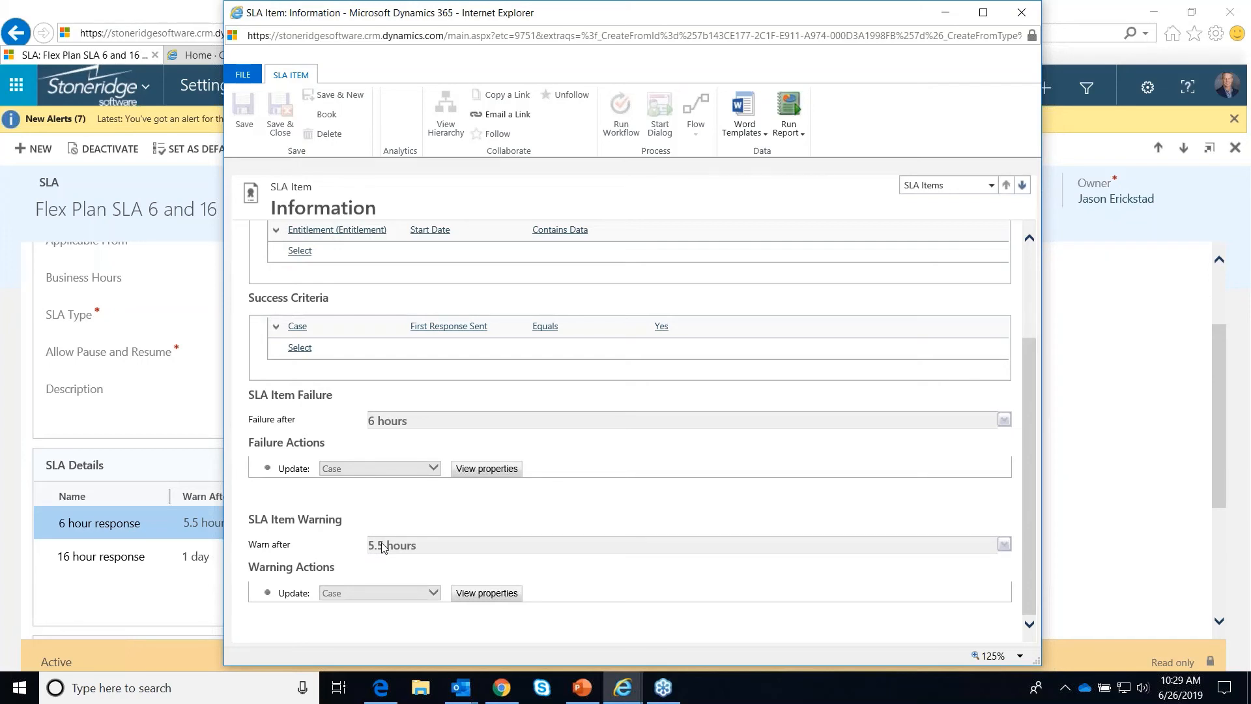
pyautogui.moveTo(372, 614)
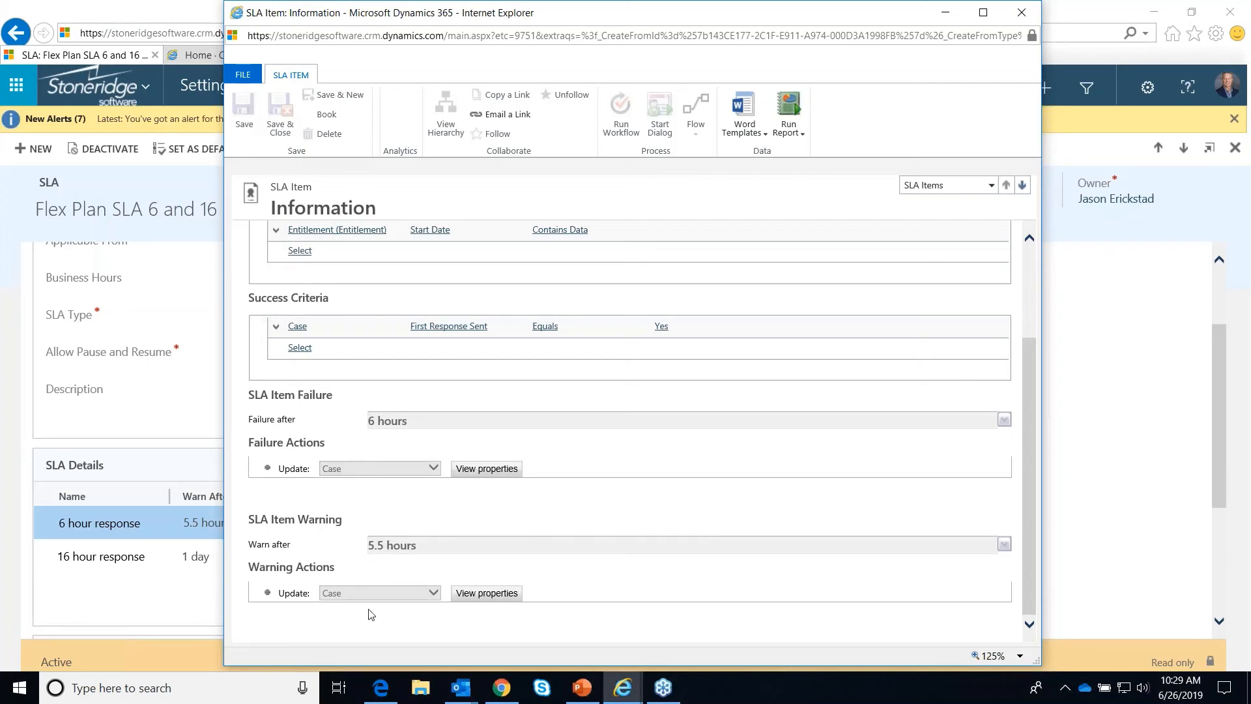
pyautogui.moveTo(492, 488)
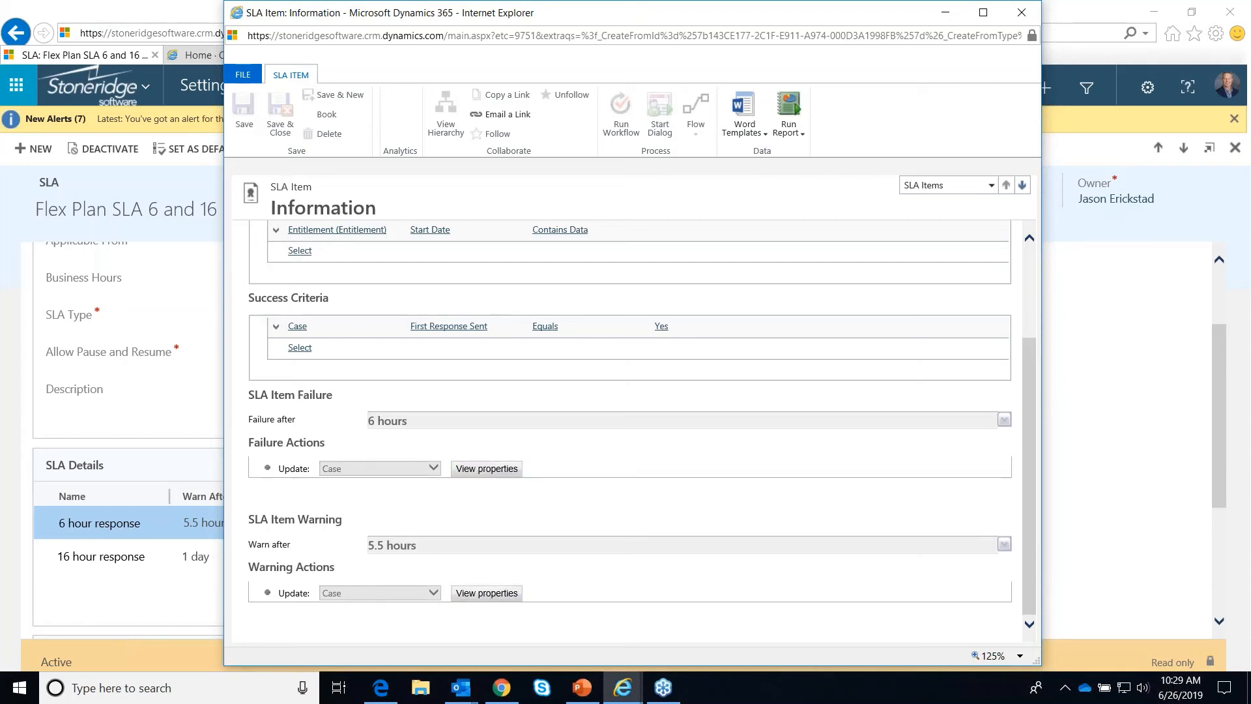
pyautogui.moveTo(443, 425)
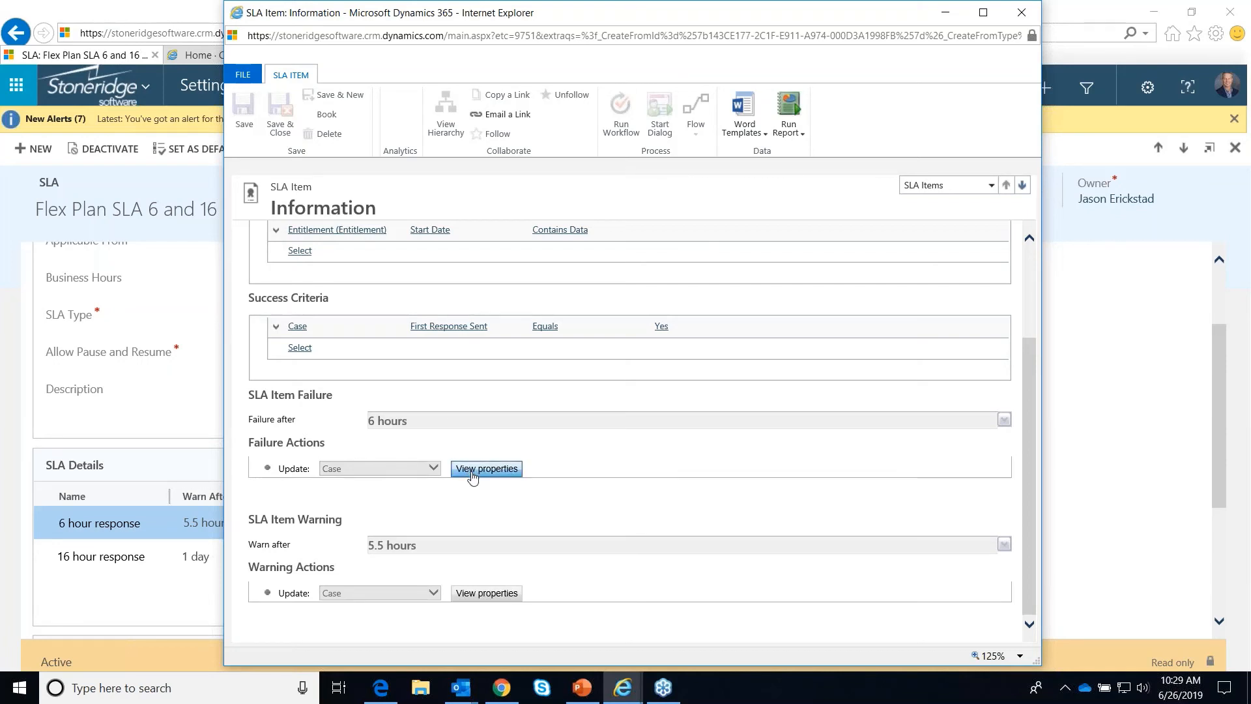
pyautogui.moveTo(469, 485)
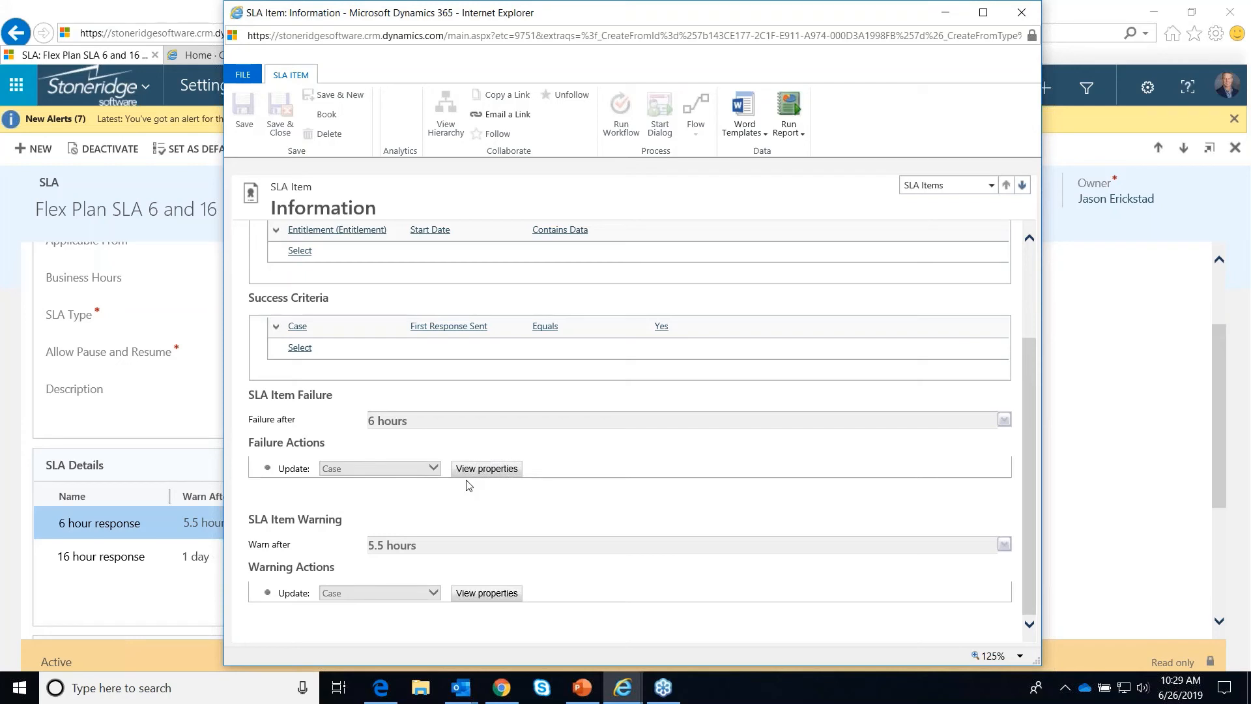
pyautogui.moveTo(486, 486)
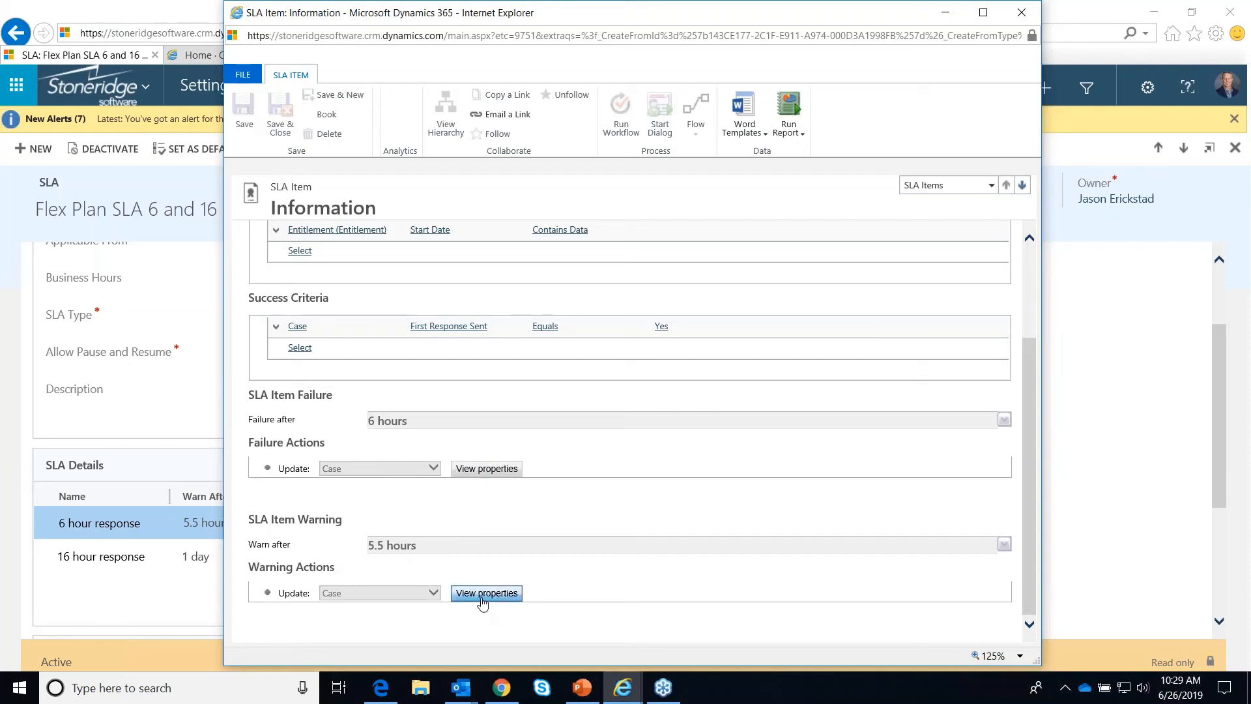
pyautogui.moveTo(490, 513)
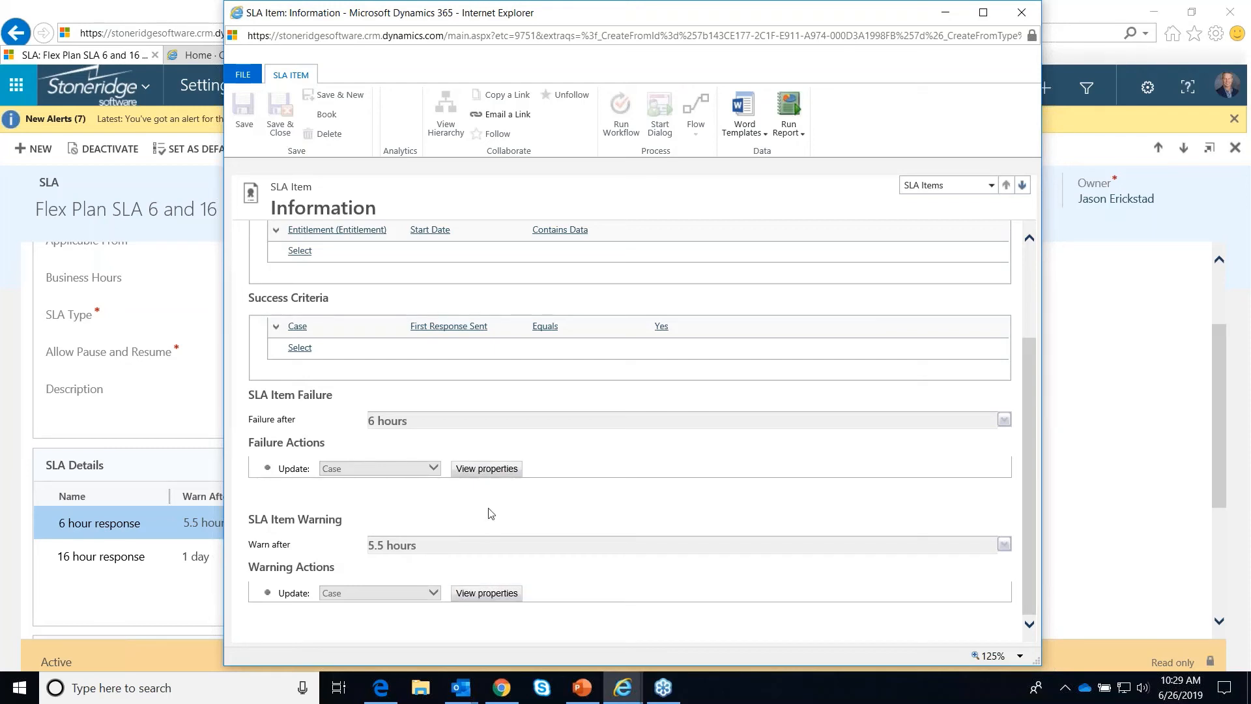
pyautogui.moveTo(486, 467)
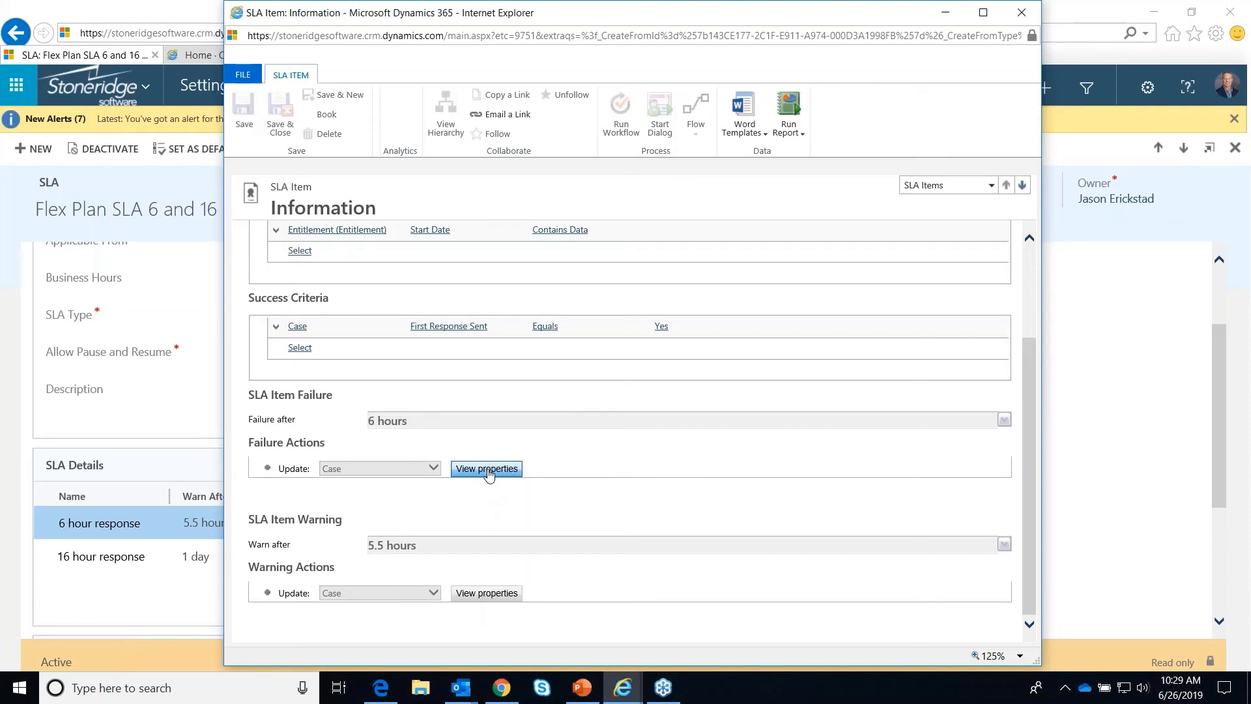
pyautogui.click(486, 467)
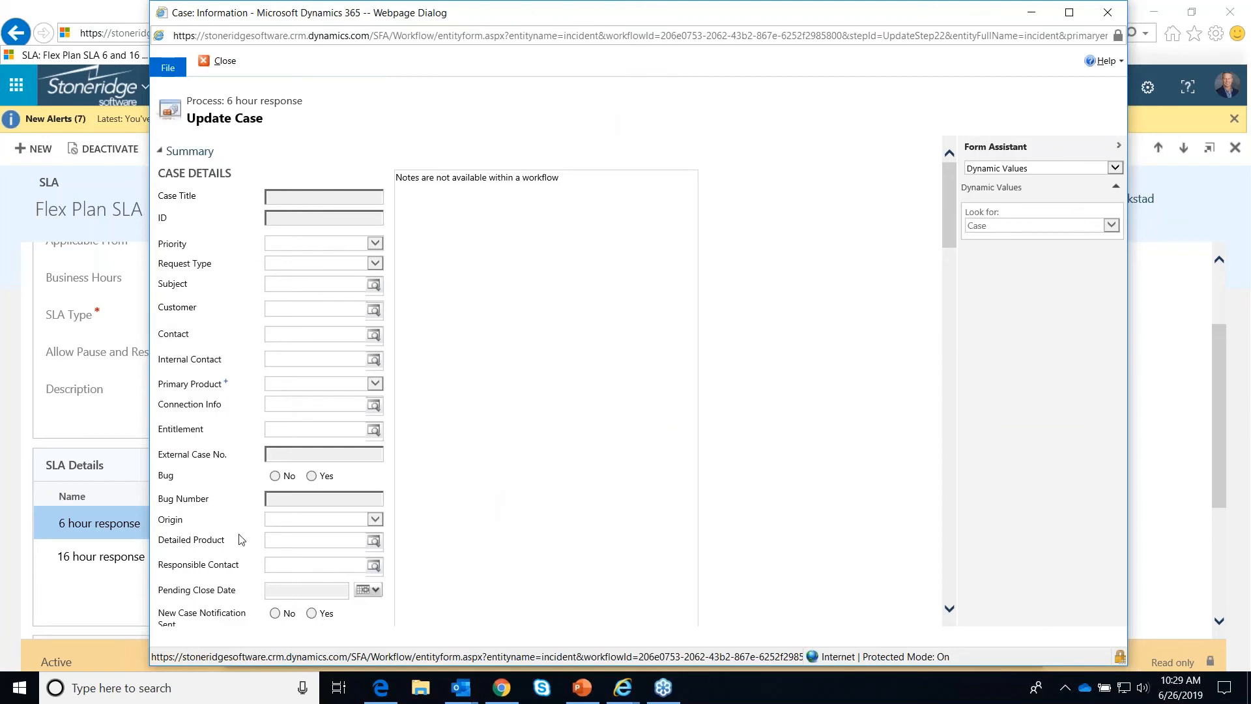
pyautogui.moveTo(1107, 13)
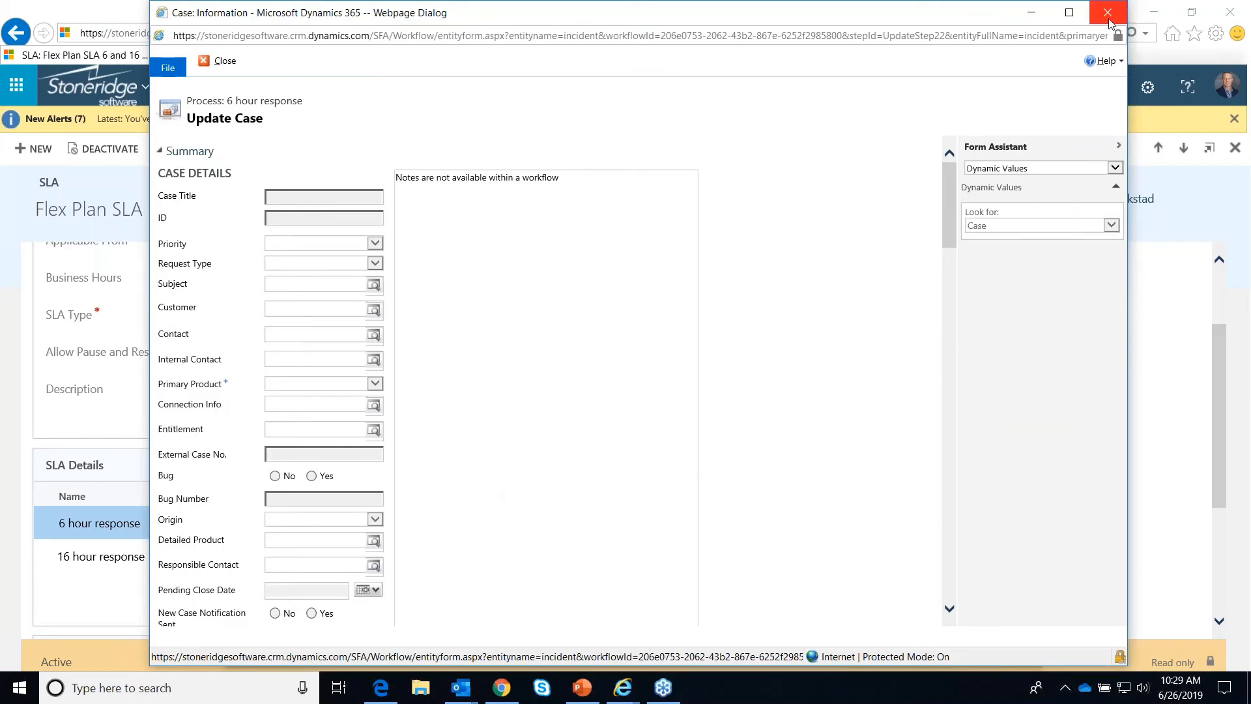
pyautogui.moveTo(1100, 112)
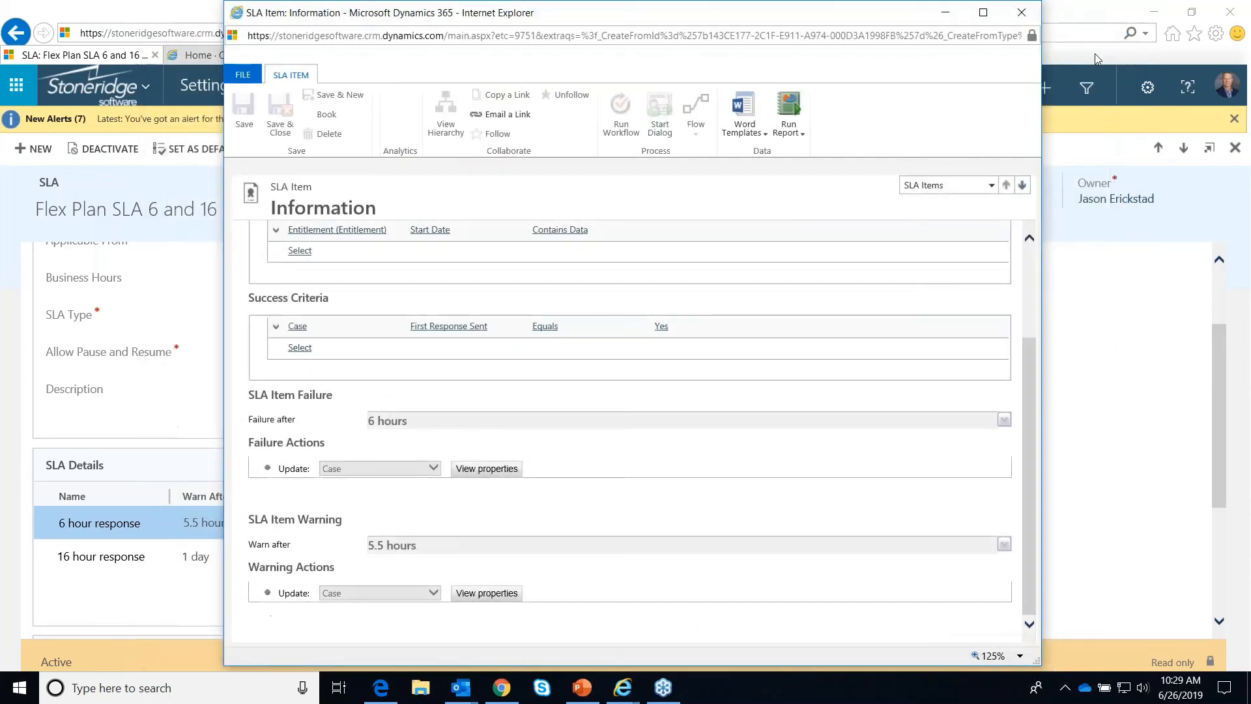
pyautogui.moveTo(687, 347)
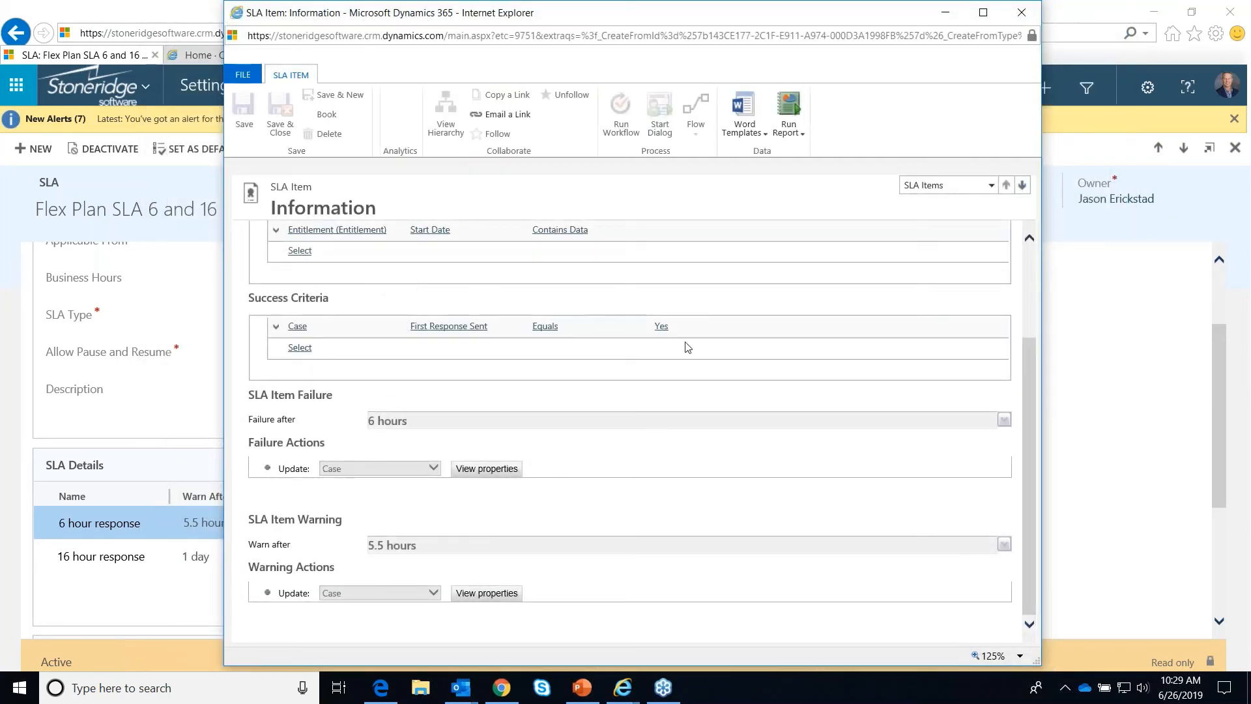
# - Close the 6 hour response item and move on to the Enhanced SLA Details PowerPoint slide
pyautogui.click(1022, 13)
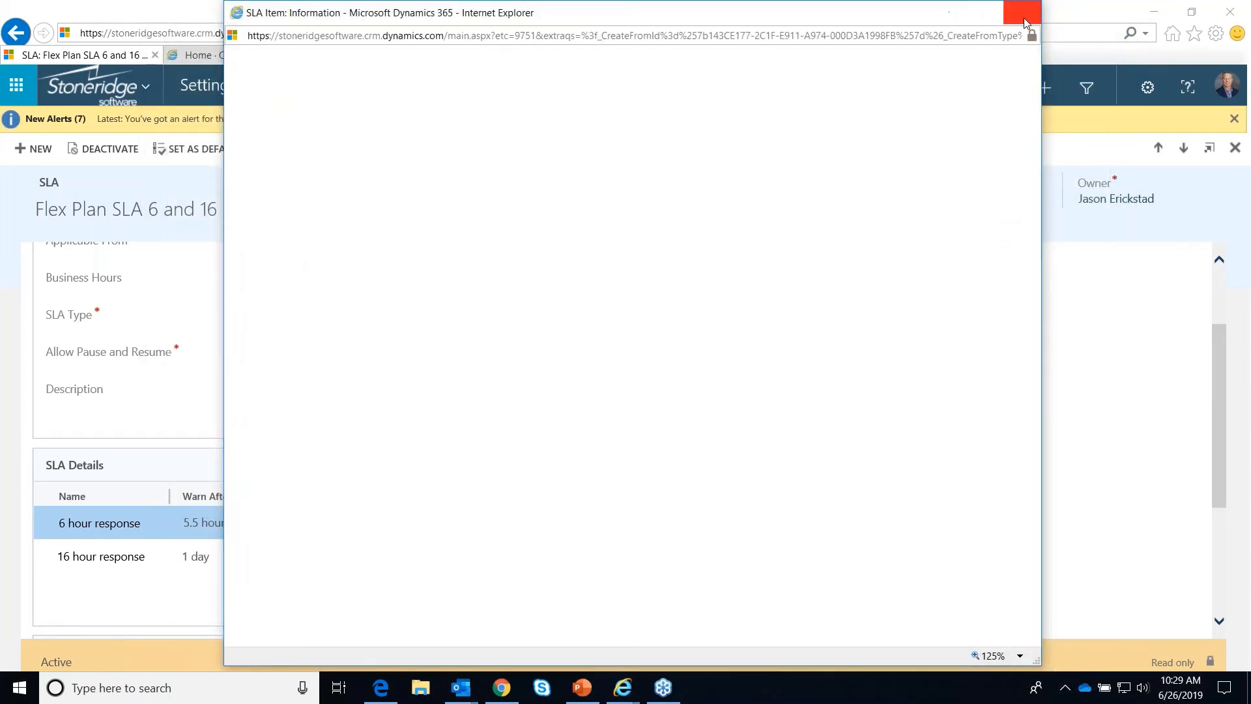
pyautogui.click(1026, 11)
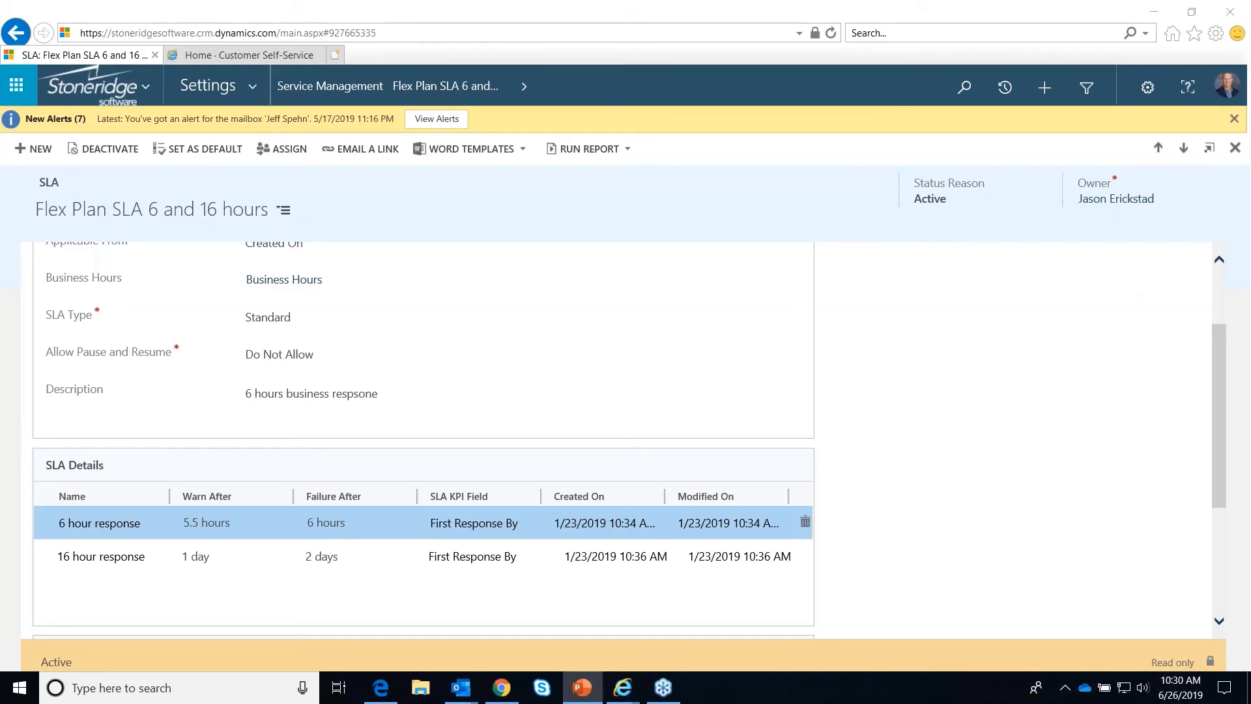
pyautogui.click(582, 686)
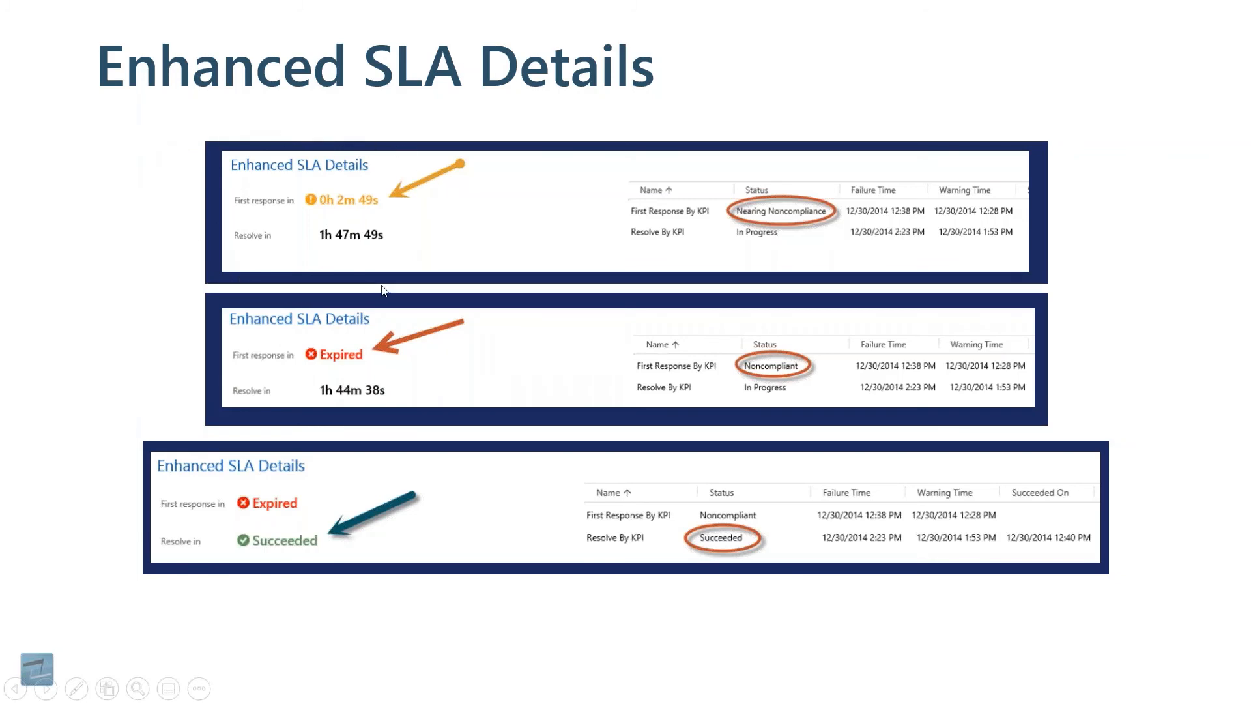
pyautogui.moveTo(333, 265)
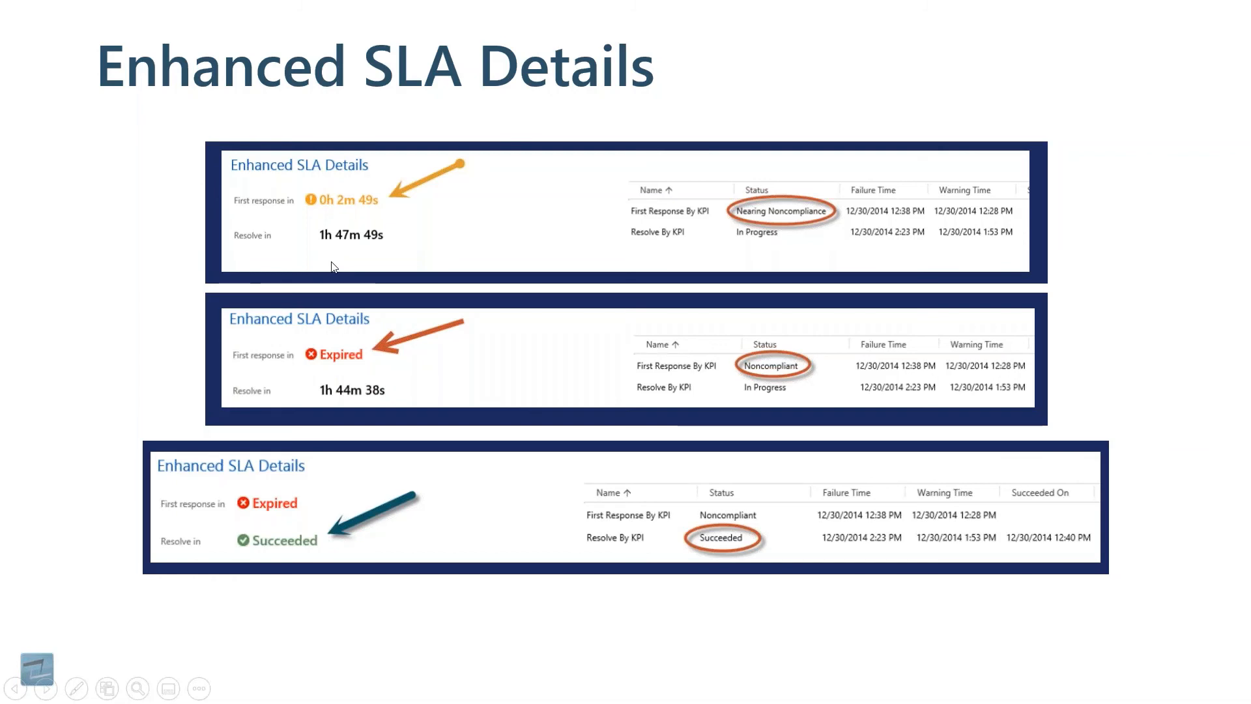
pyautogui.moveTo(368, 197)
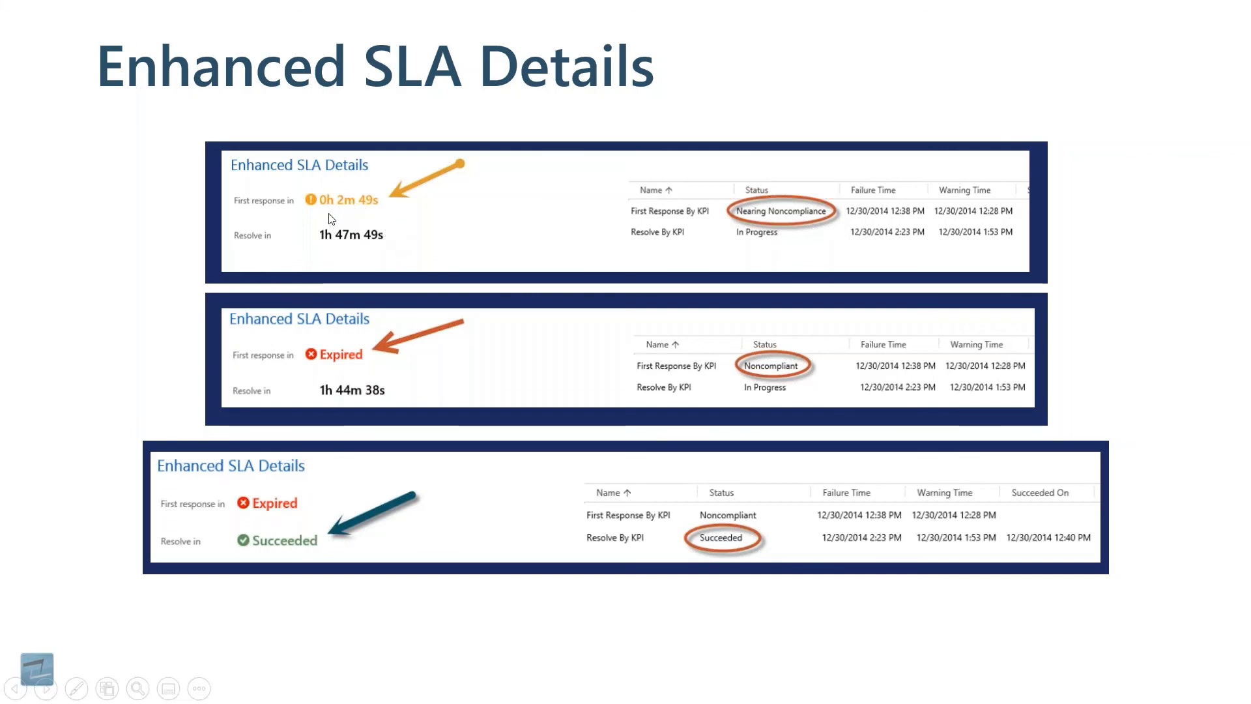
pyautogui.moveTo(357, 361)
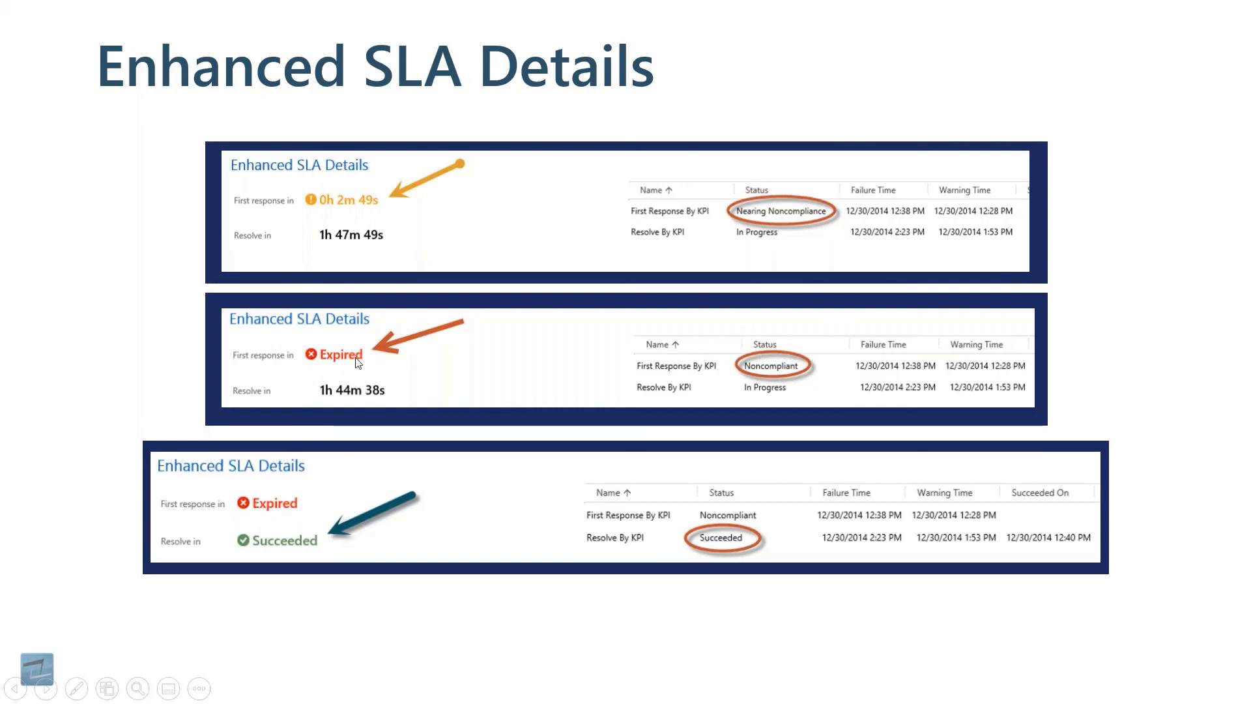